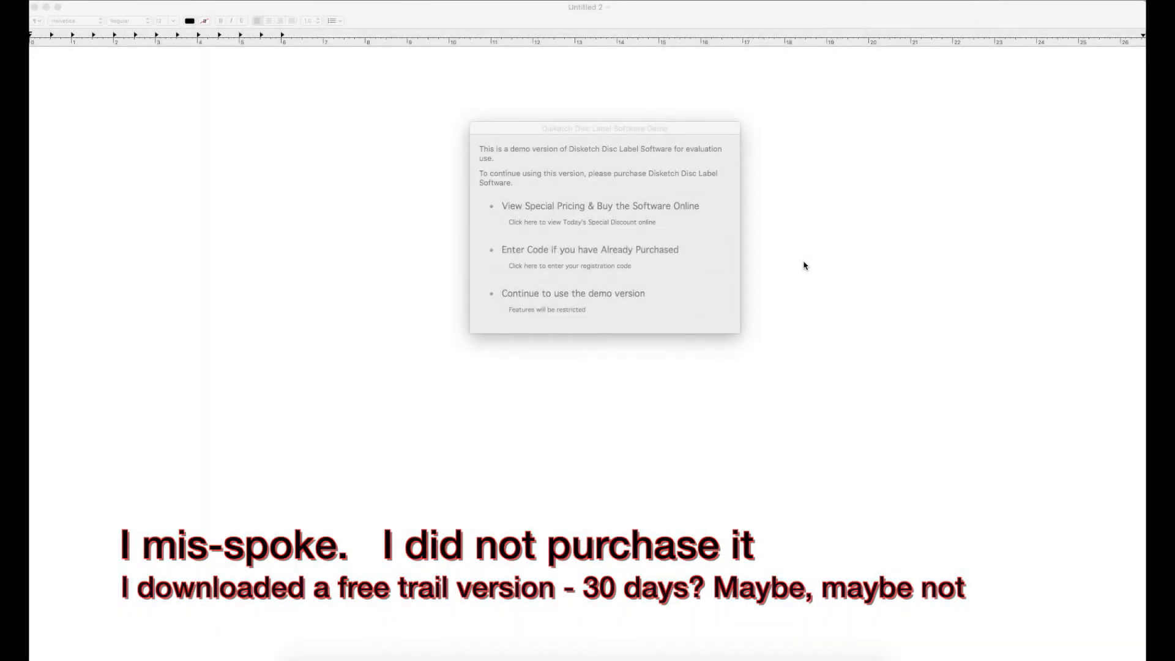
{"action": "mouse_move", "coordinate": [748, 266]}
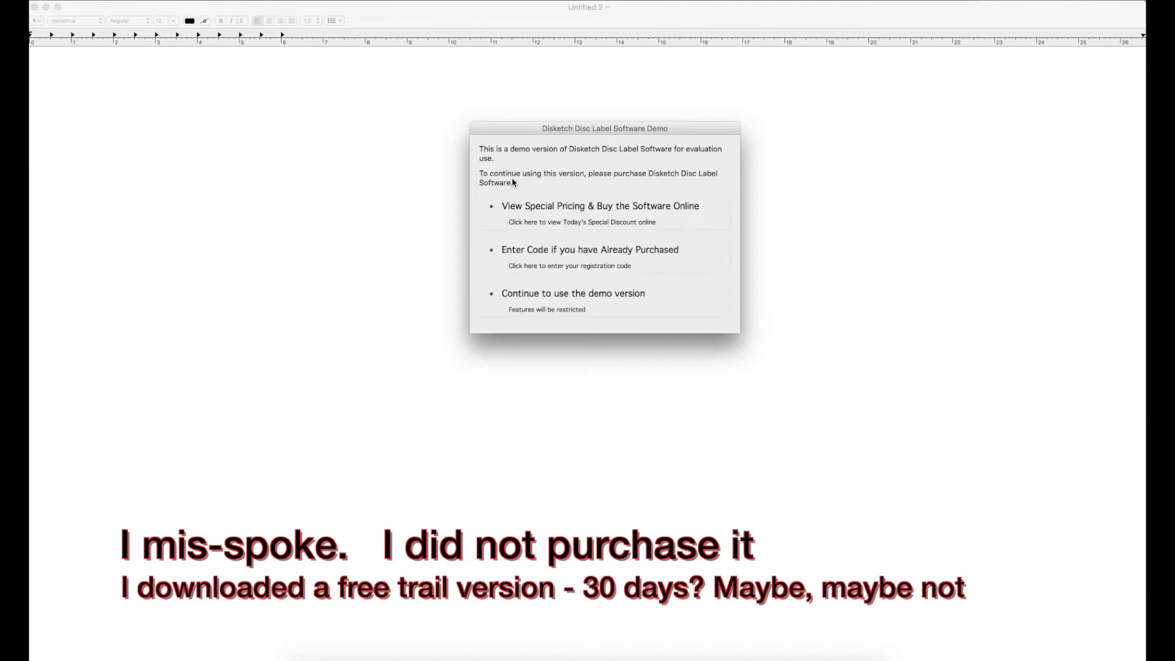
{"action": "mouse_move", "coordinate": [577, 167]}
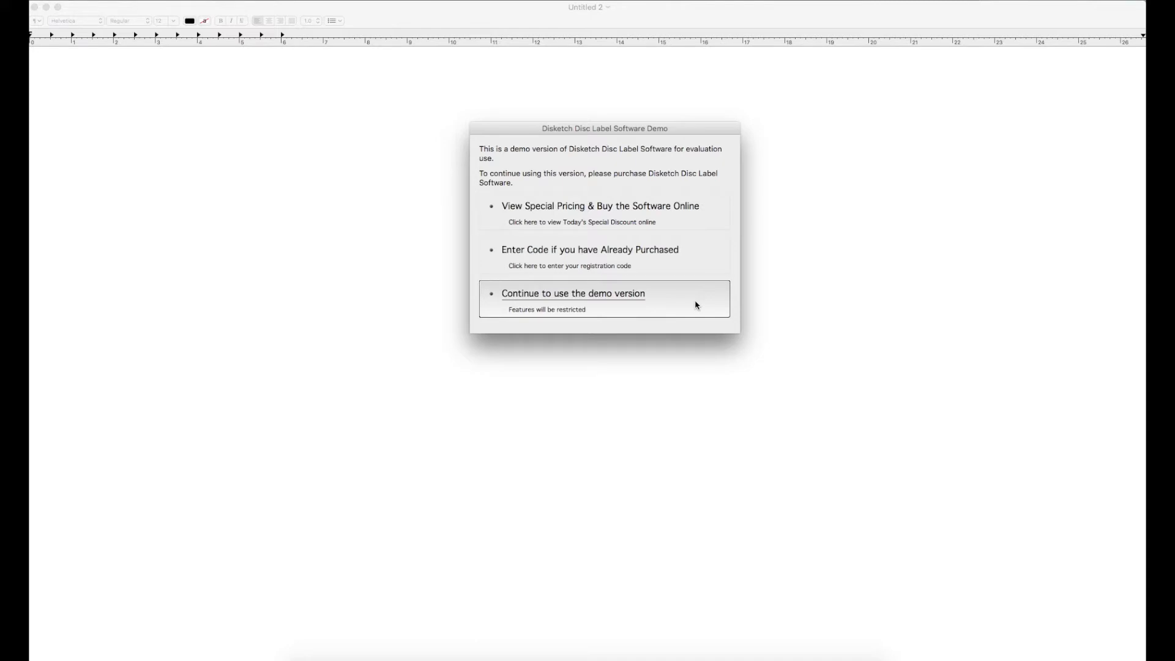
{"action": "mouse_move", "coordinate": [567, 308]}
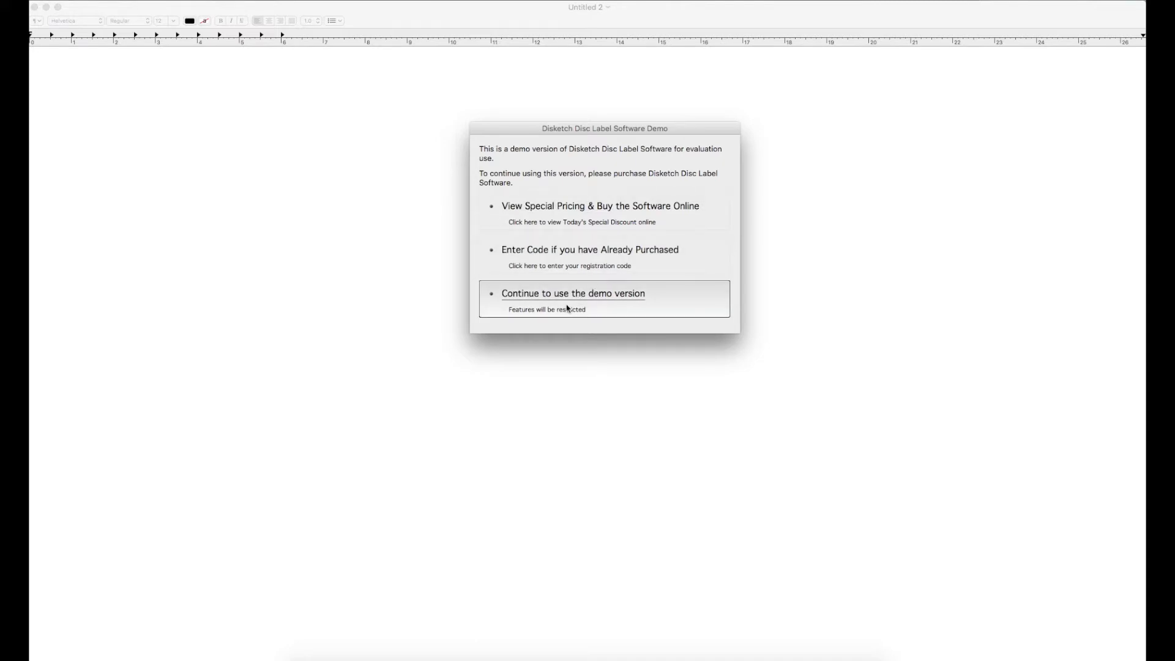
- Continue with the Disketch demo and start a new DVD and Case project
{"action": "left_click", "coordinate": [573, 293]}
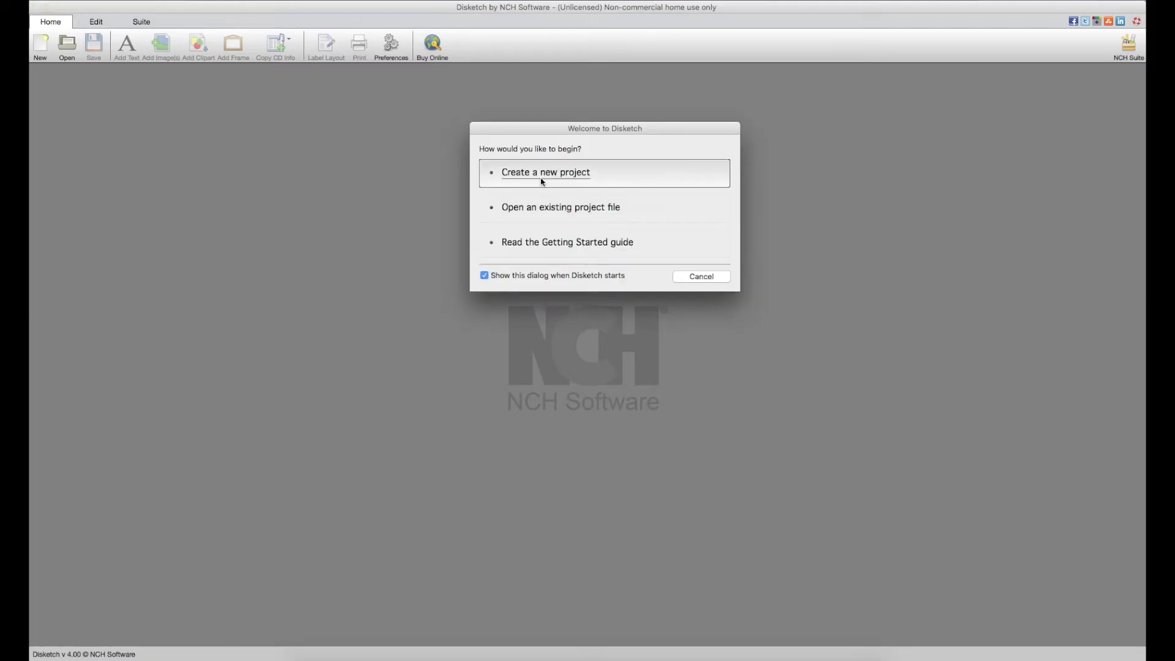
{"action": "left_click", "coordinate": [545, 173]}
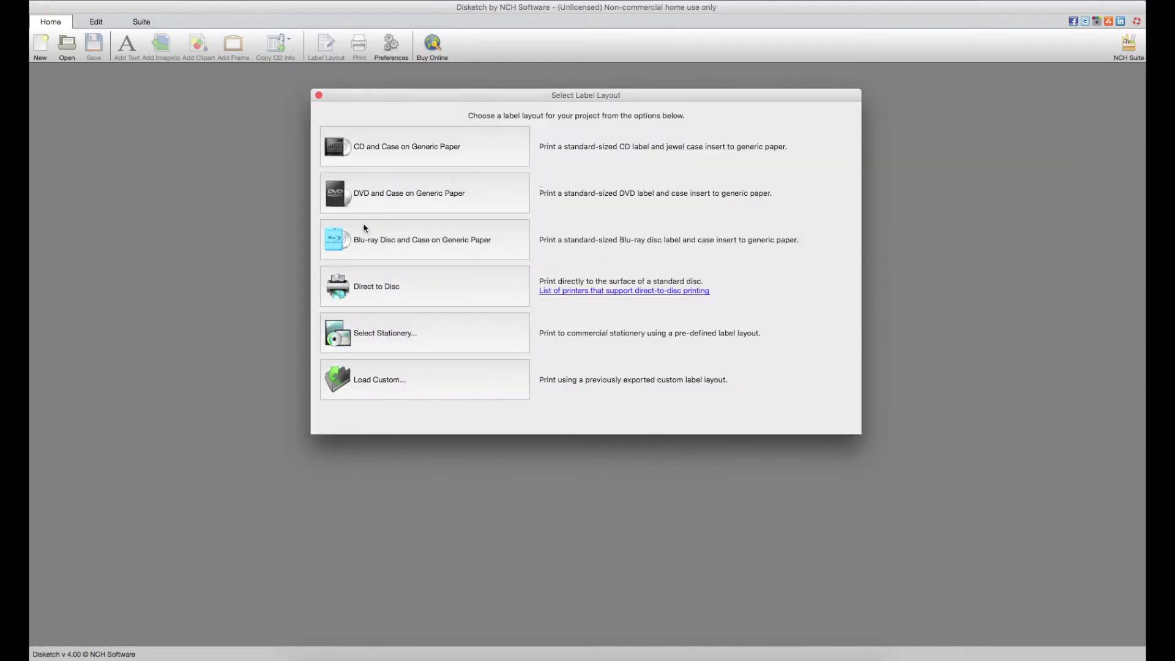
{"action": "left_click", "coordinate": [408, 193]}
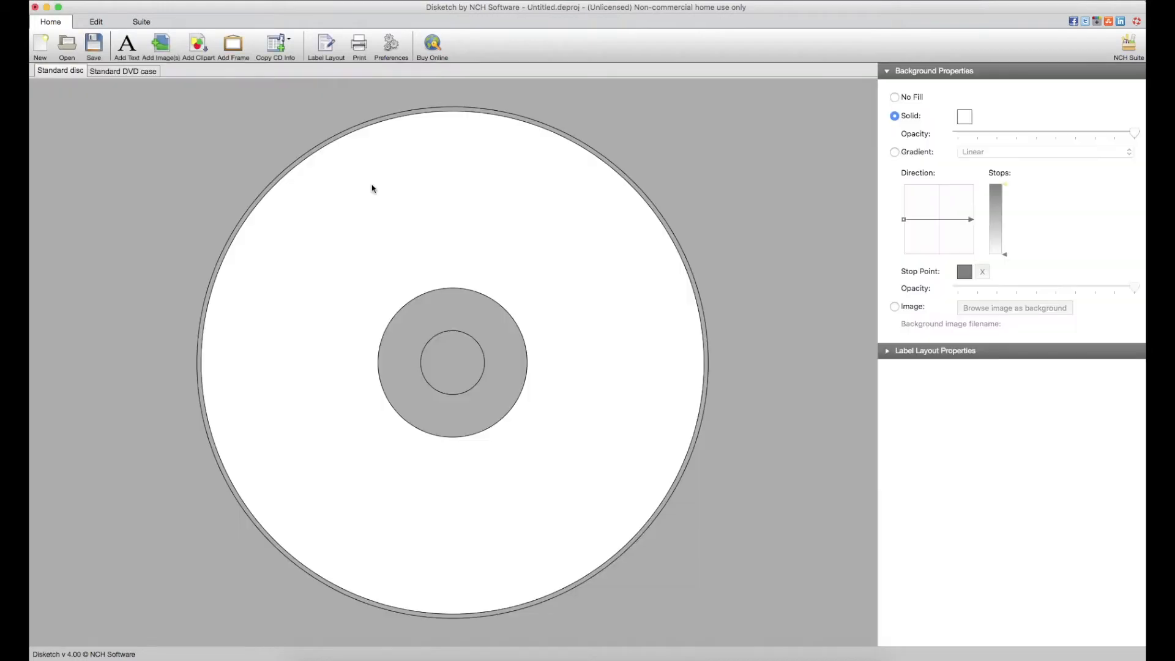
{"action": "mouse_move", "coordinate": [116, 2]}
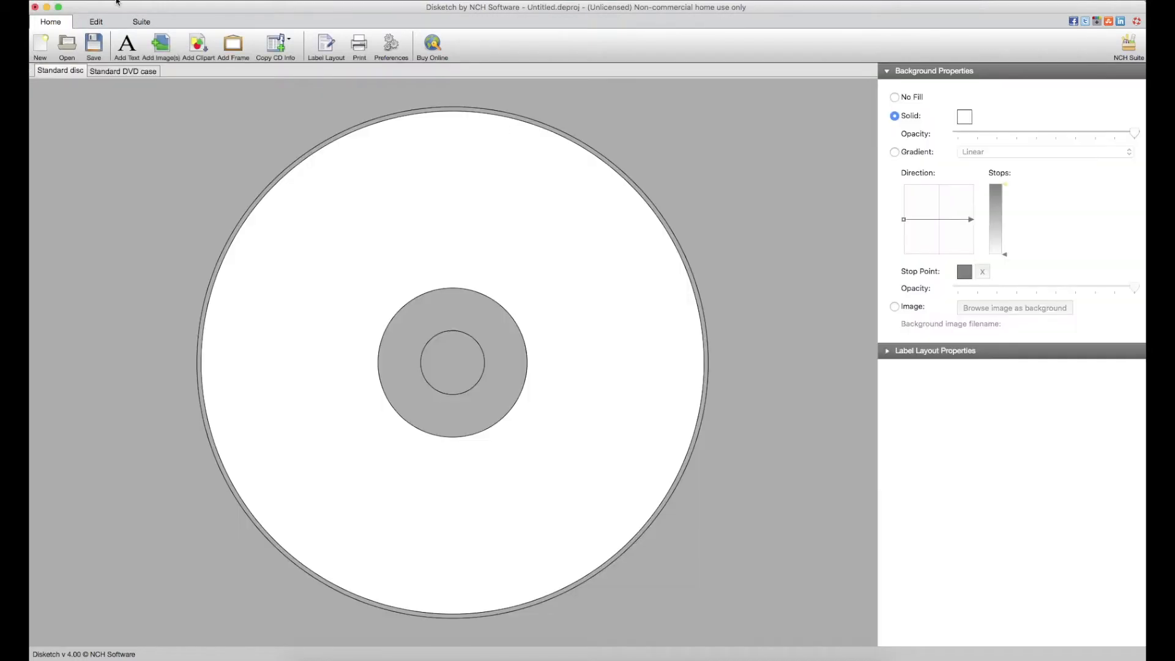
- Try printing the blank disc label from Print Preview, then choose Enter Code
{"action": "left_click", "coordinate": [50, 20]}
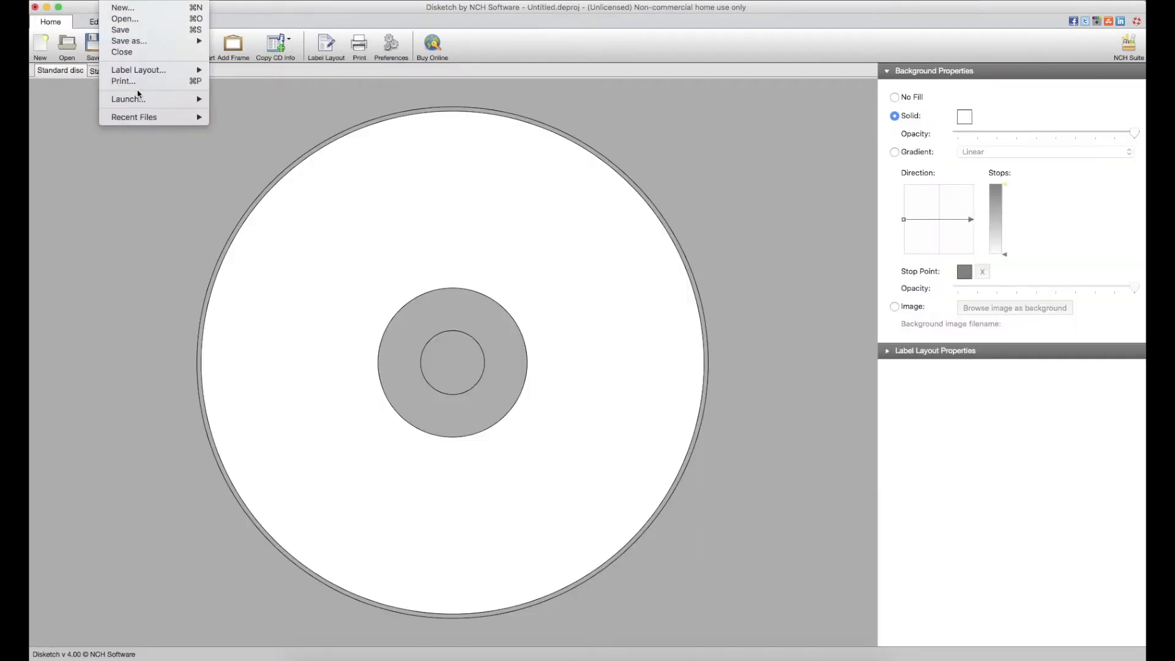
{"action": "left_click", "coordinate": [122, 81]}
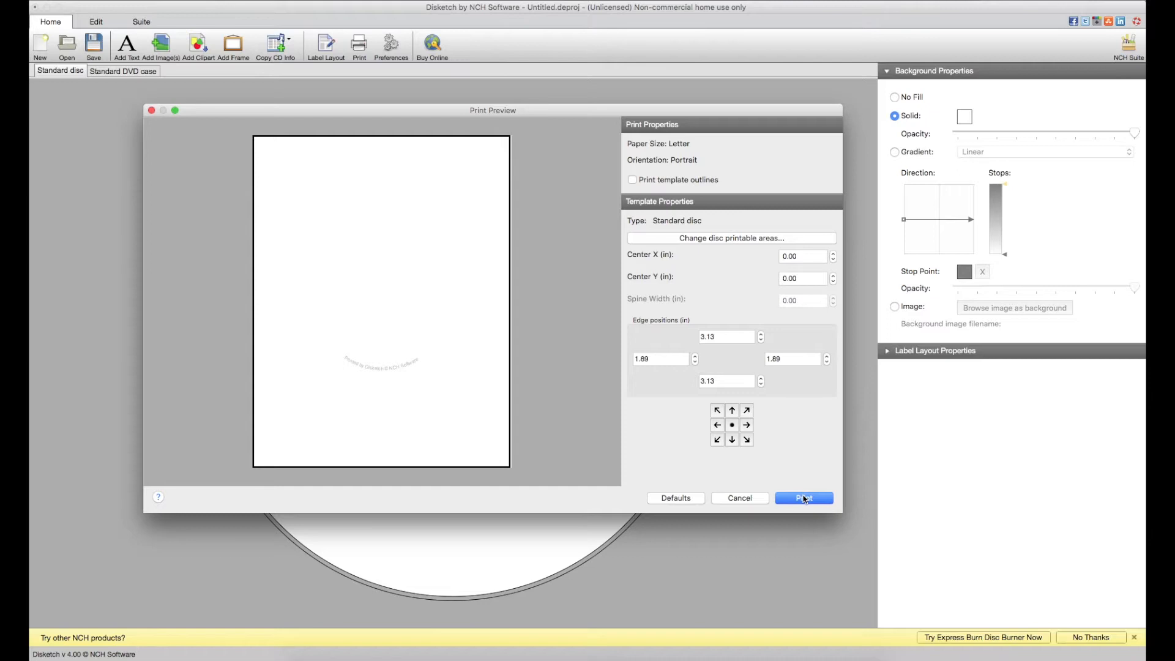
{"action": "left_click", "coordinate": [803, 497]}
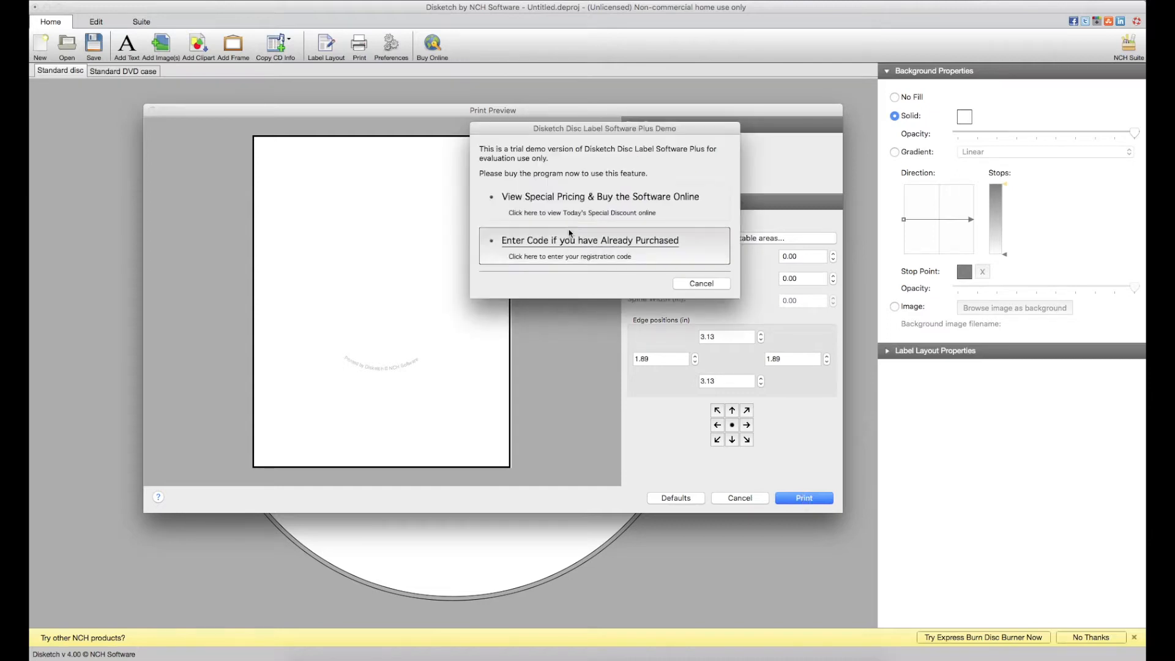
{"action": "mouse_move", "coordinate": [568, 202]}
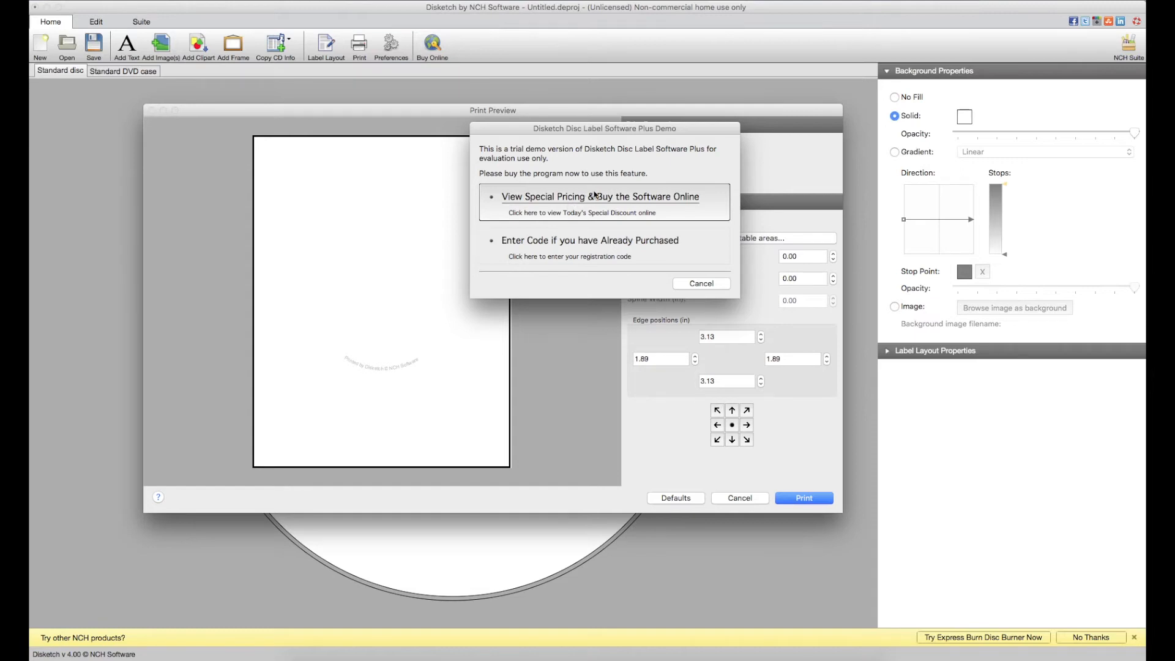
{"action": "left_click", "coordinate": [590, 240]}
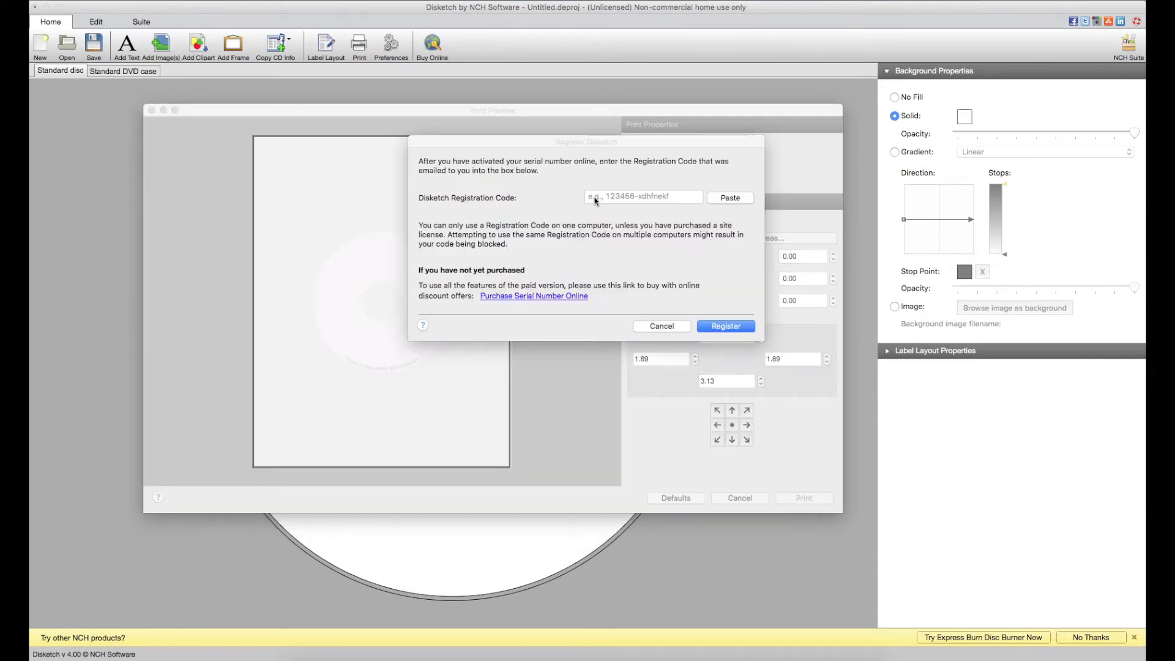
{"action": "left_click", "coordinate": [534, 295]}
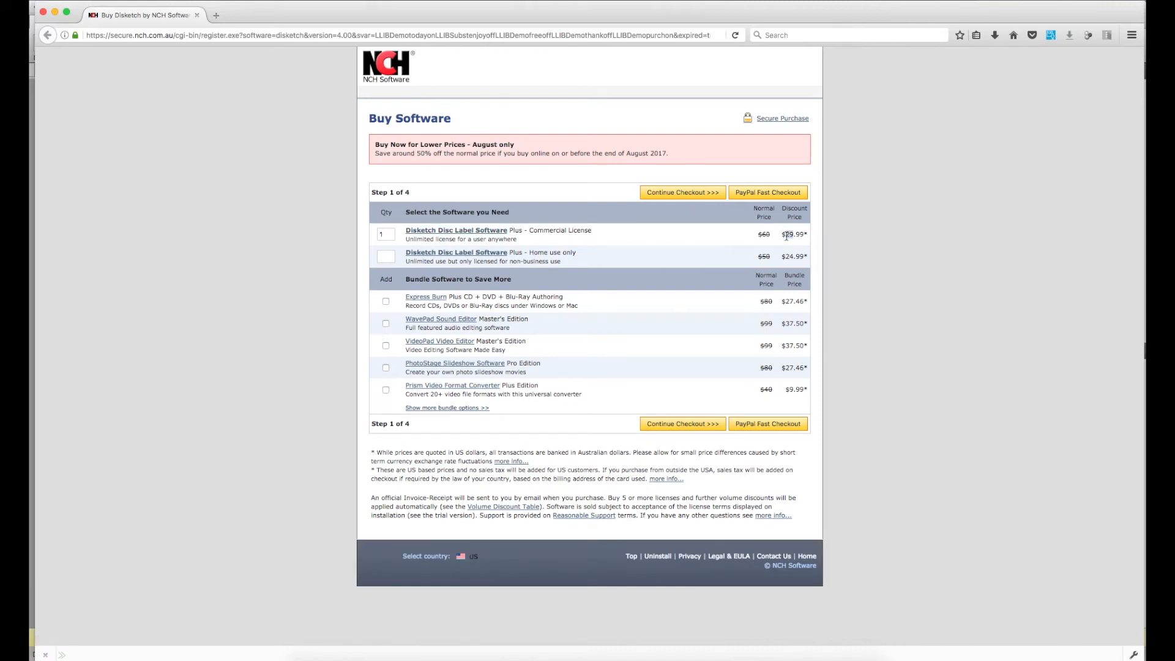
{"action": "mouse_move", "coordinate": [779, 254]}
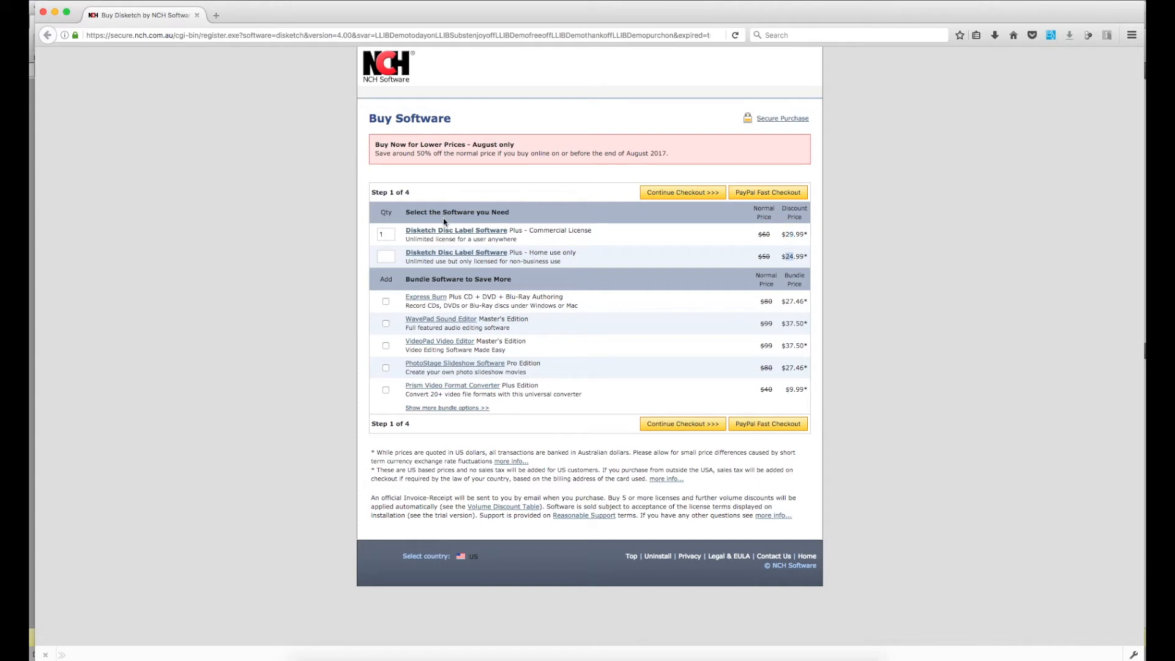
{"action": "mouse_move", "coordinate": [286, 169]}
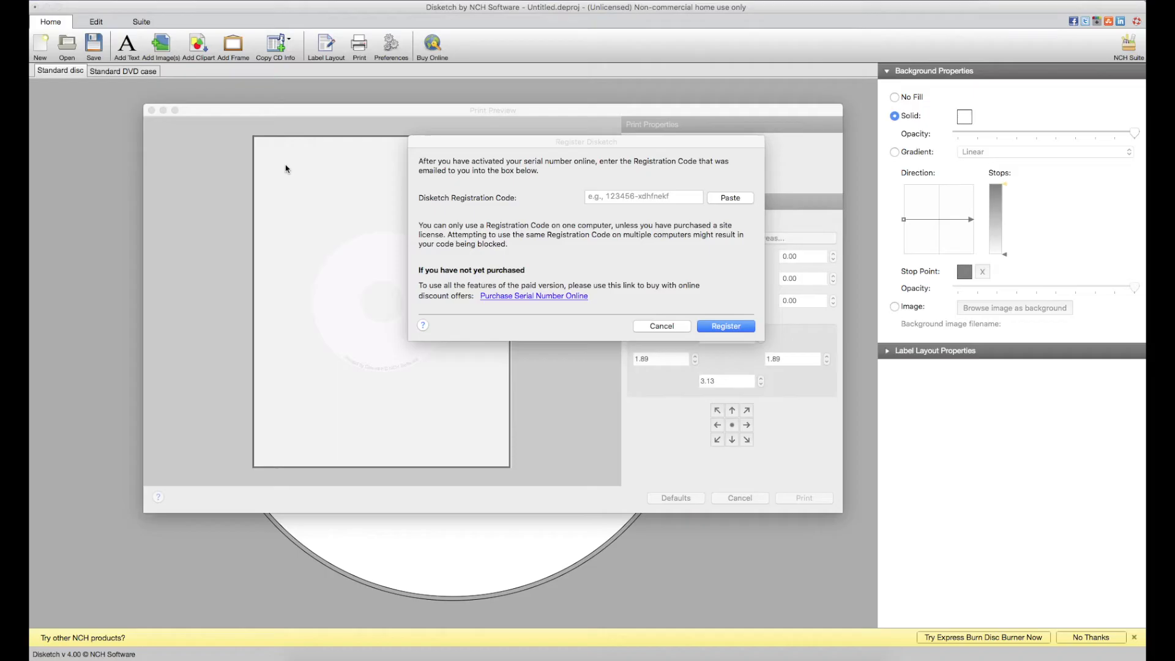
{"action": "mouse_move", "coordinate": [673, 325]}
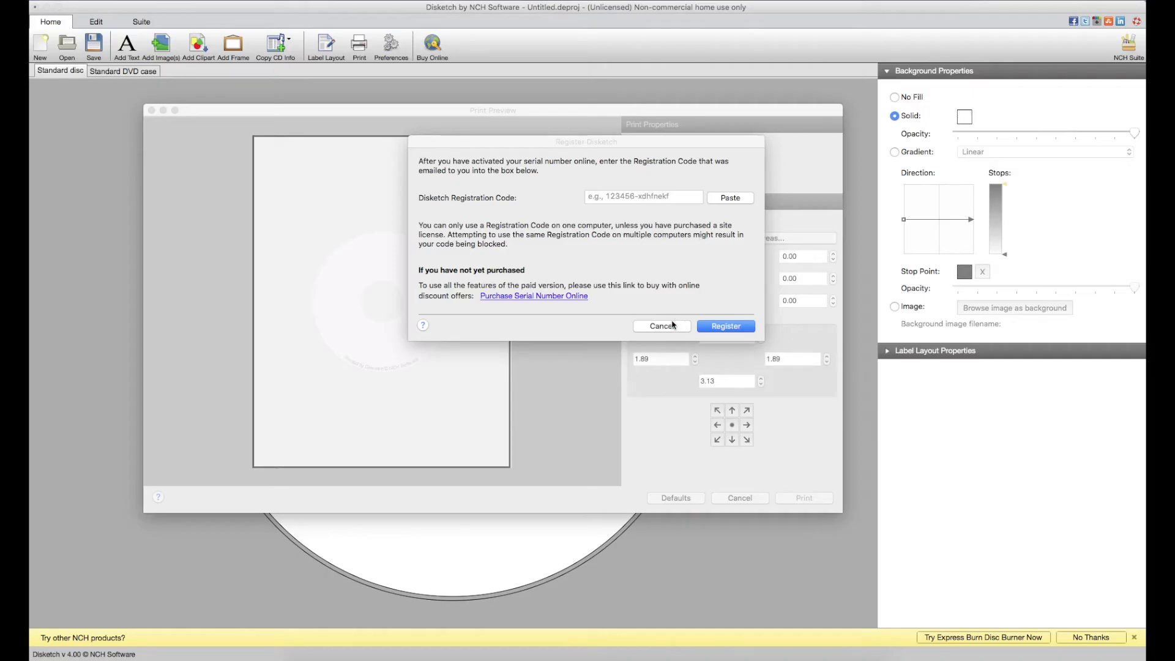
- Cancel the Register Disketch dialog and leave the Print Preview
{"action": "left_click", "coordinate": [662, 325]}
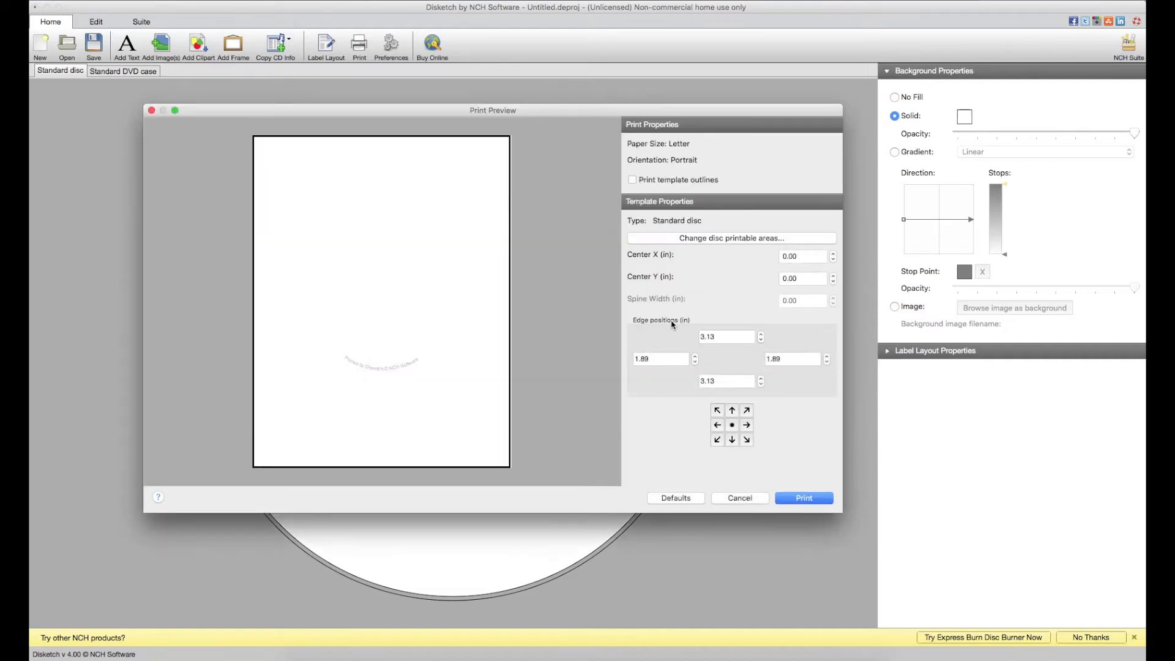
{"action": "left_click", "coordinate": [739, 497]}
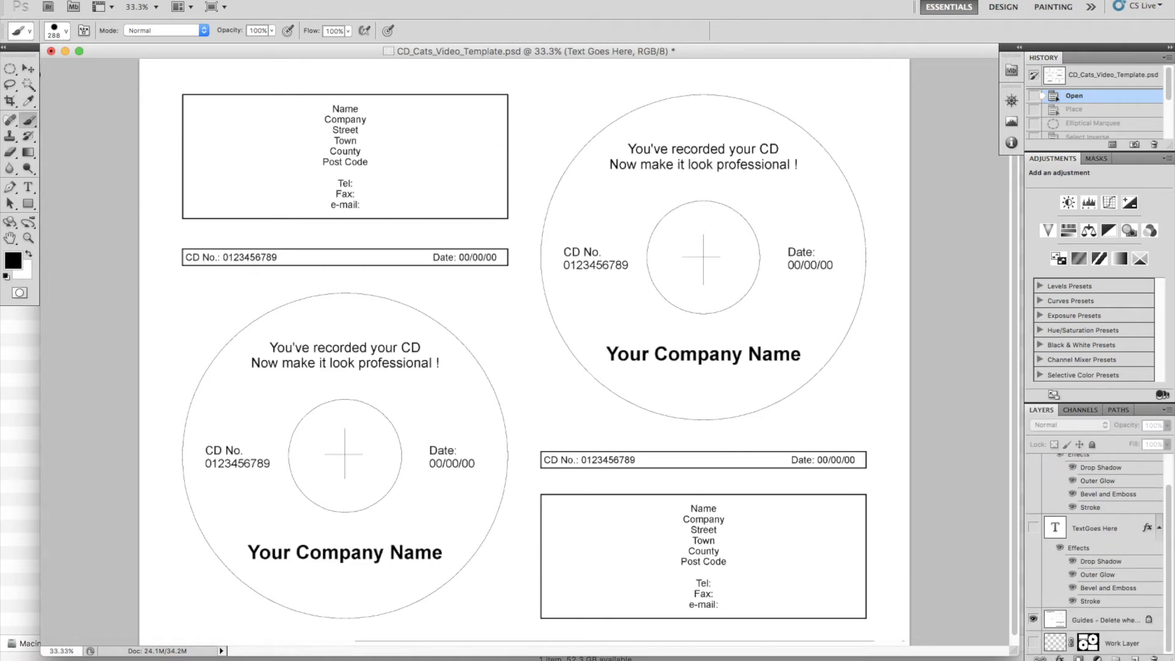
- Place Cats in a Circle.jpg into CD_Cats_Video_Template.psd
{"action": "left_click", "coordinate": [105, 6]}
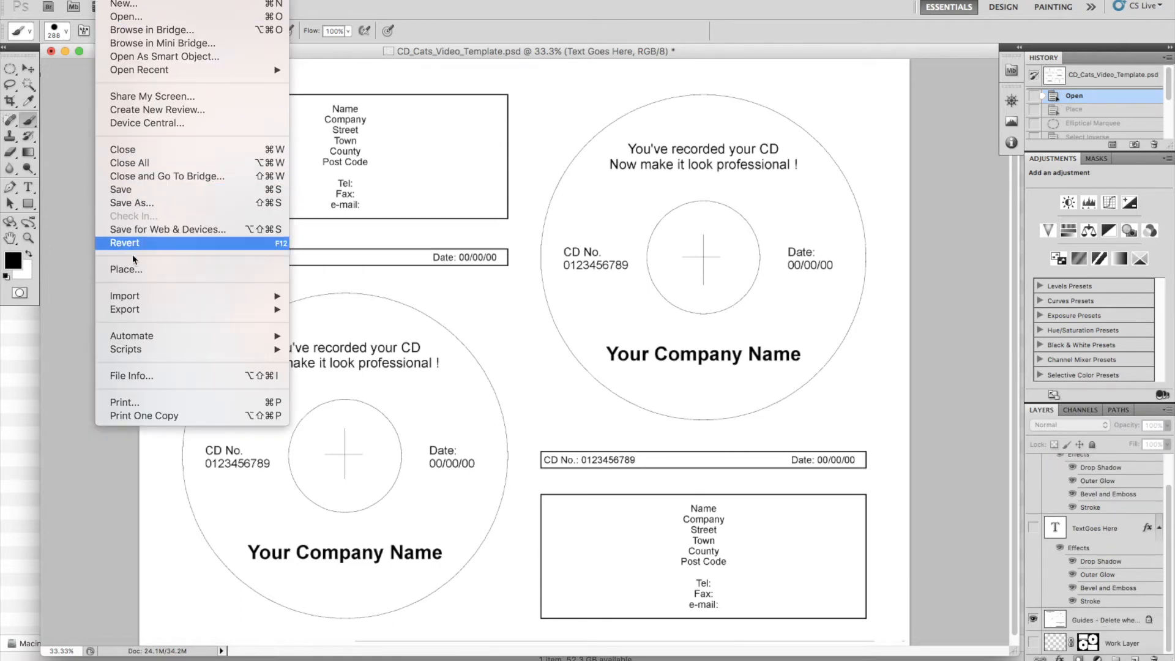
{"action": "left_click", "coordinate": [126, 270]}
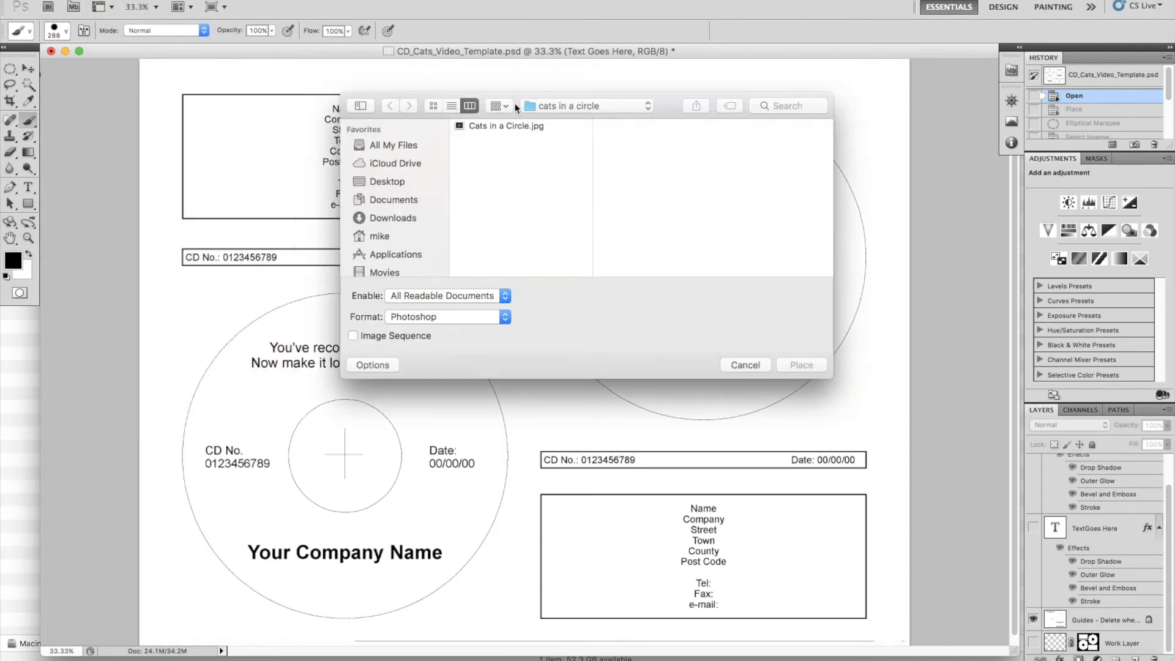
{"action": "left_click", "coordinate": [507, 125]}
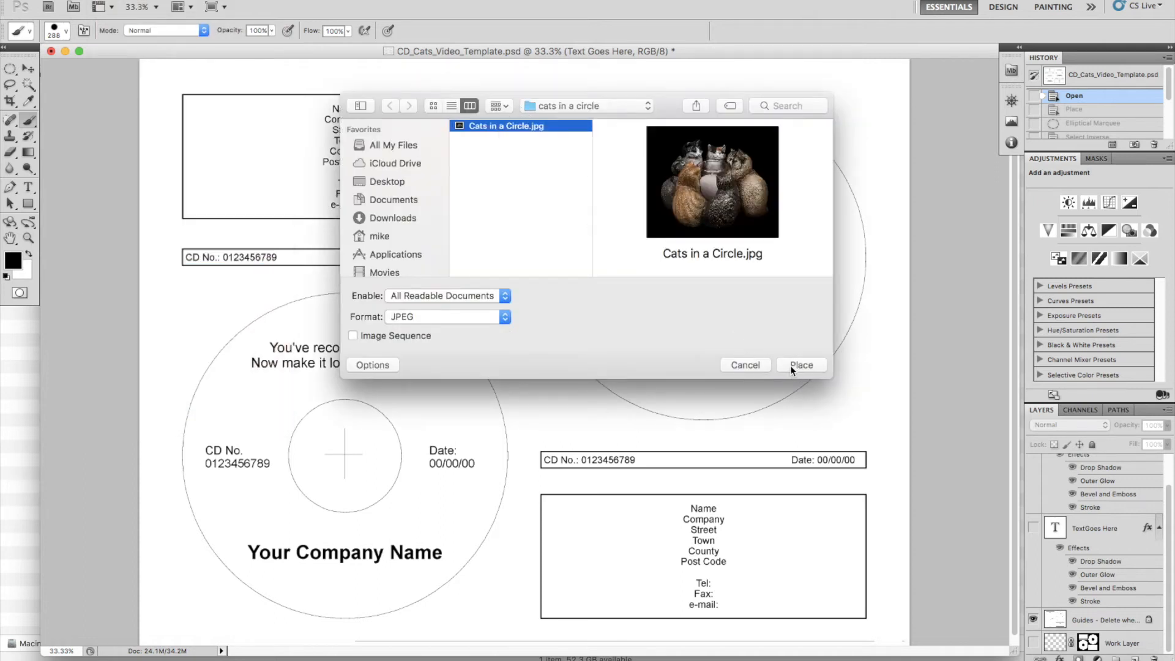
{"action": "left_click", "coordinate": [801, 365]}
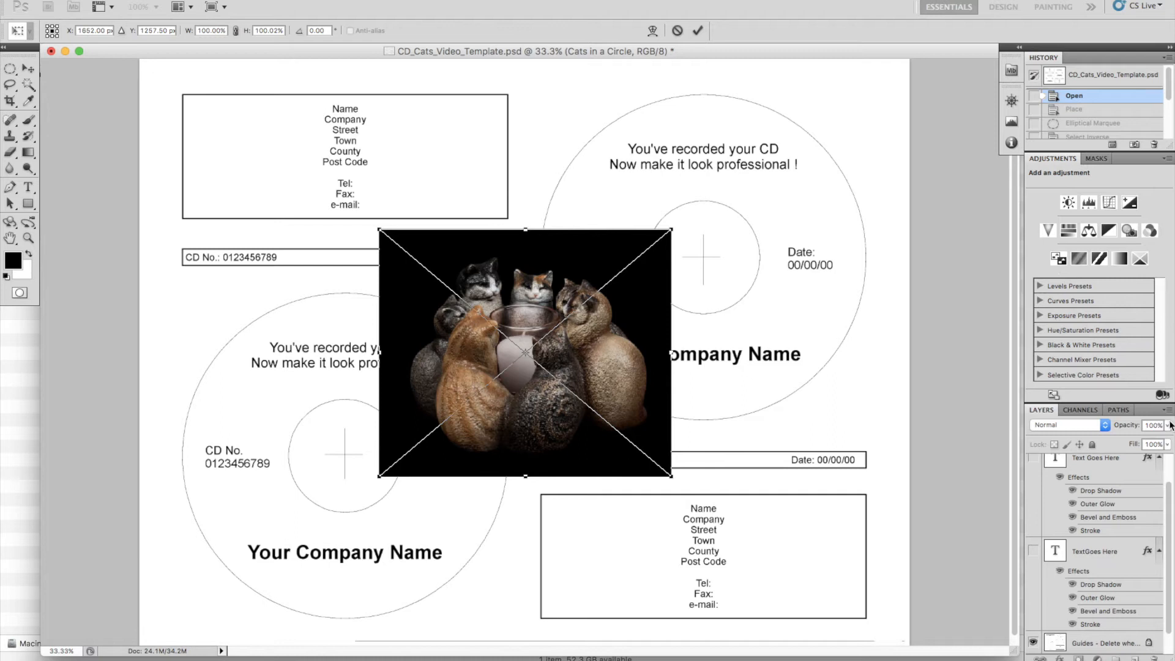
- Lower the cat photo to 63% opacity and size it over the upper-right disc
{"action": "left_click_drag", "start_coordinate": [1161, 424], "coordinate": [1143, 441]}
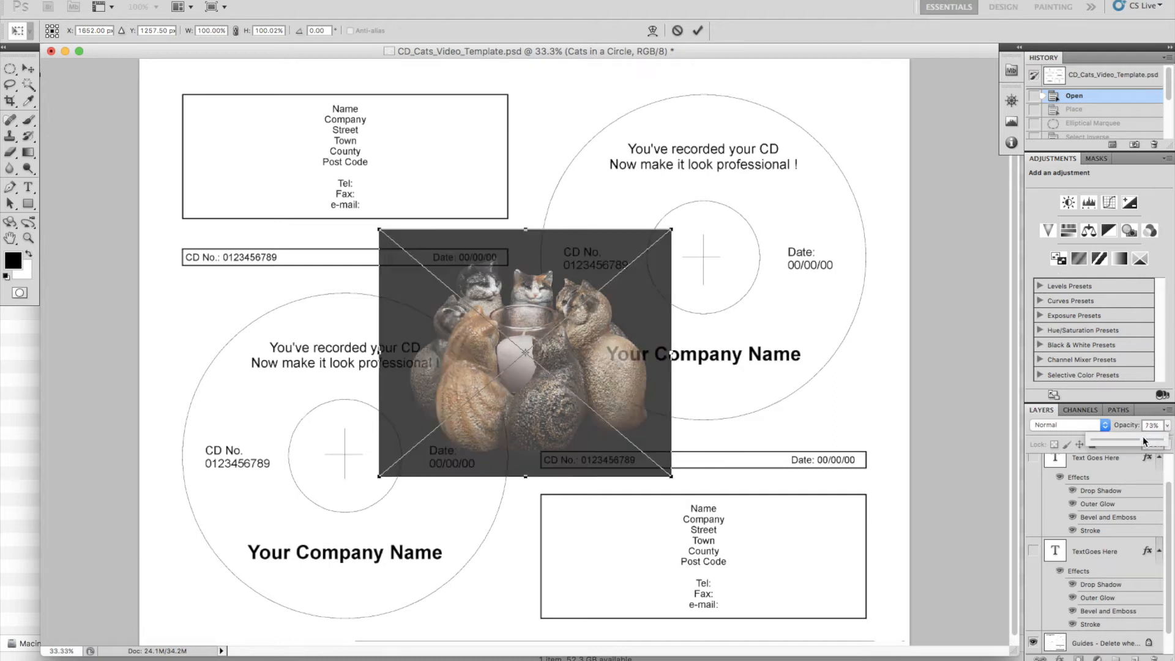
{"action": "left_click_drag", "start_coordinate": [1147, 441], "coordinate": [1139, 441]}
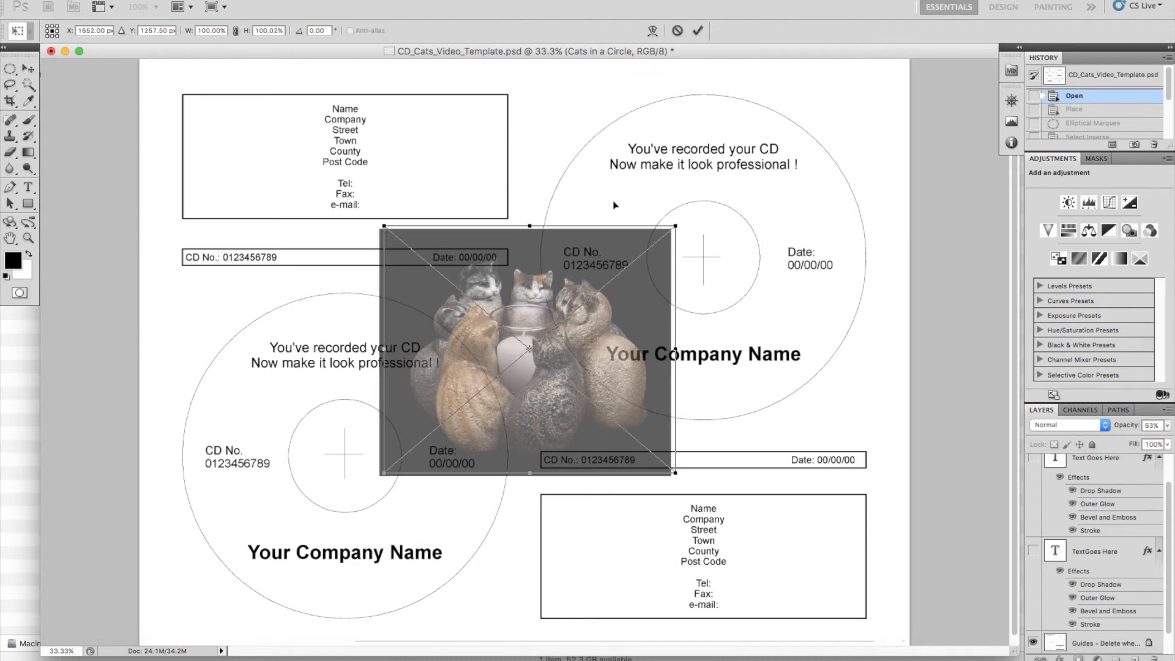
{"action": "left_click_drag", "start_coordinate": [528, 348], "coordinate": [637, 210]}
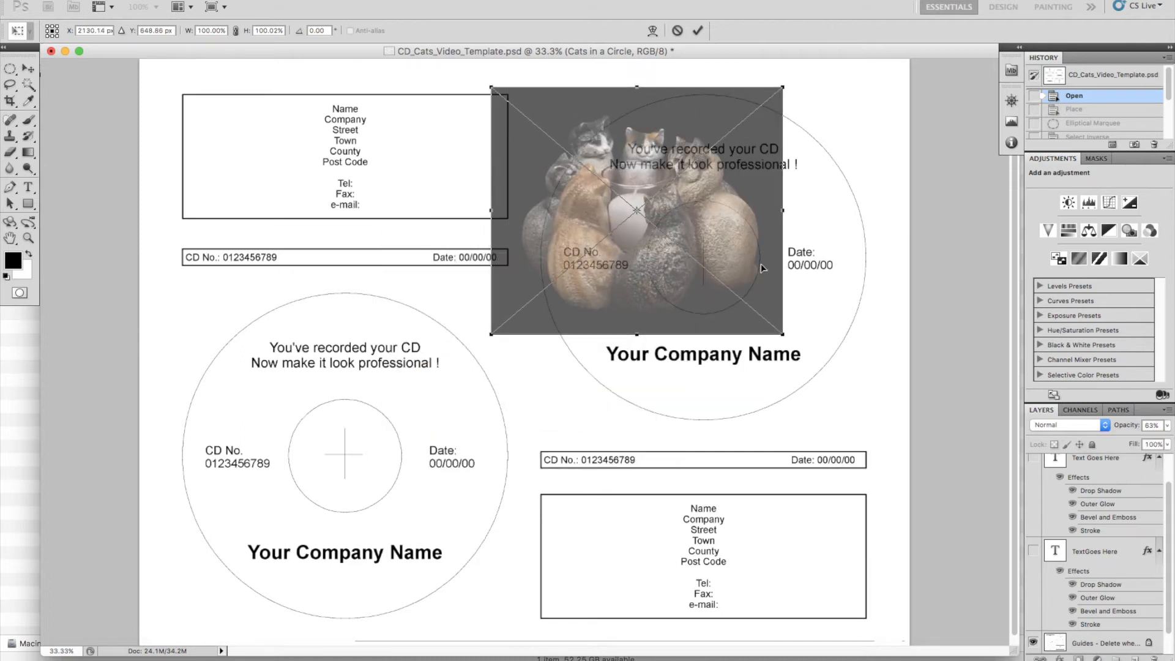
{"action": "left_click_drag", "start_coordinate": [782, 333], "coordinate": [884, 416]}
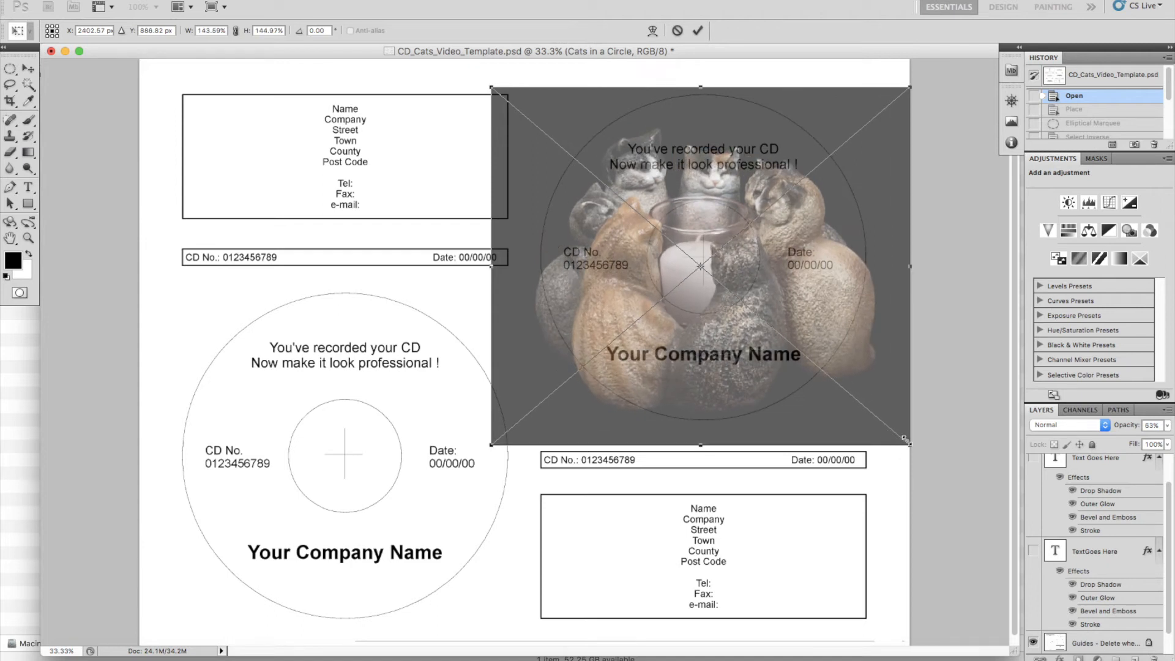
{"action": "left_click_drag", "start_coordinate": [907, 441], "coordinate": [877, 428]}
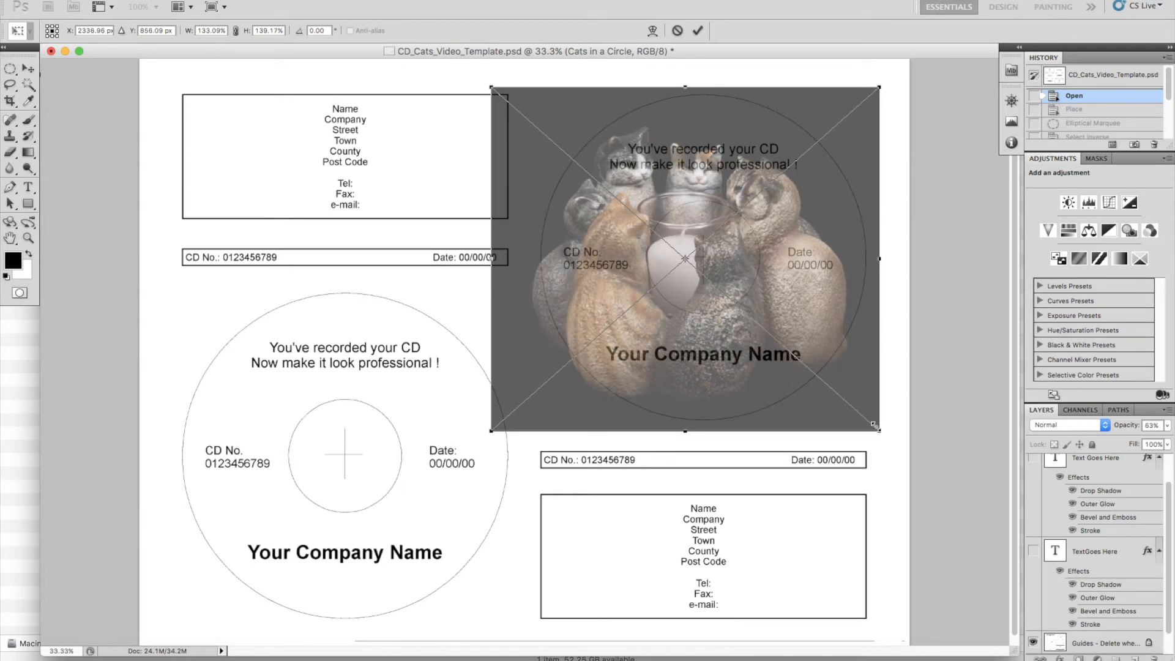
{"action": "left_click_drag", "start_coordinate": [877, 428], "coordinate": [862, 416]}
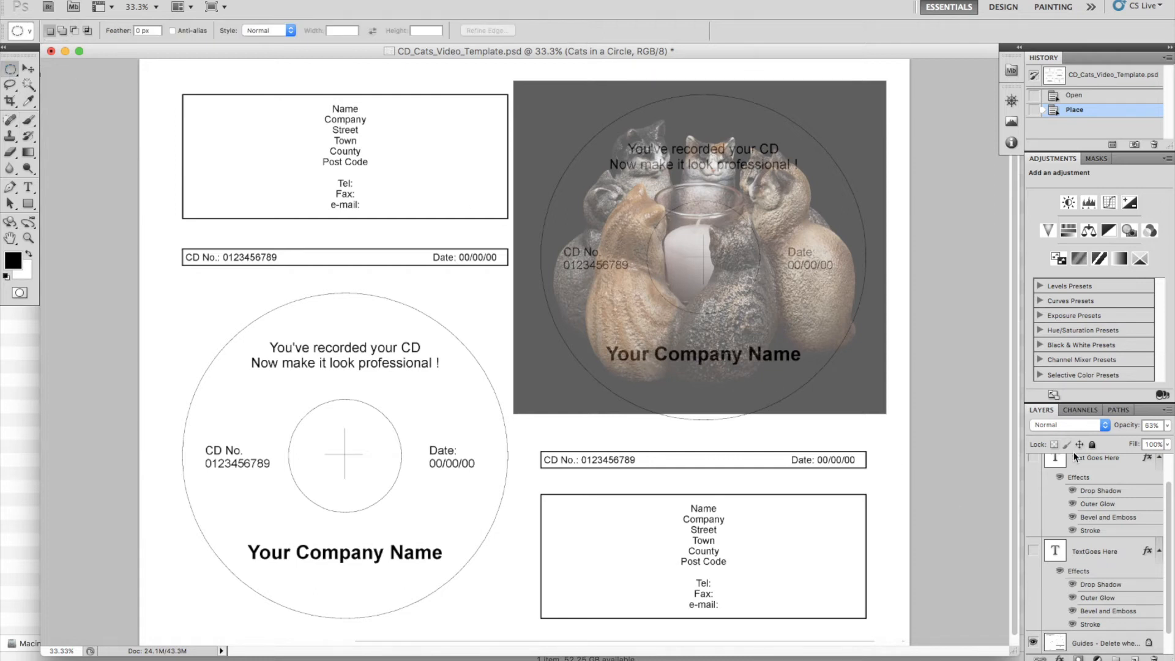
- Add a layer mask and draw a nudged elliptical selection around the top-right disc
{"action": "left_click", "coordinate": [1096, 465]}
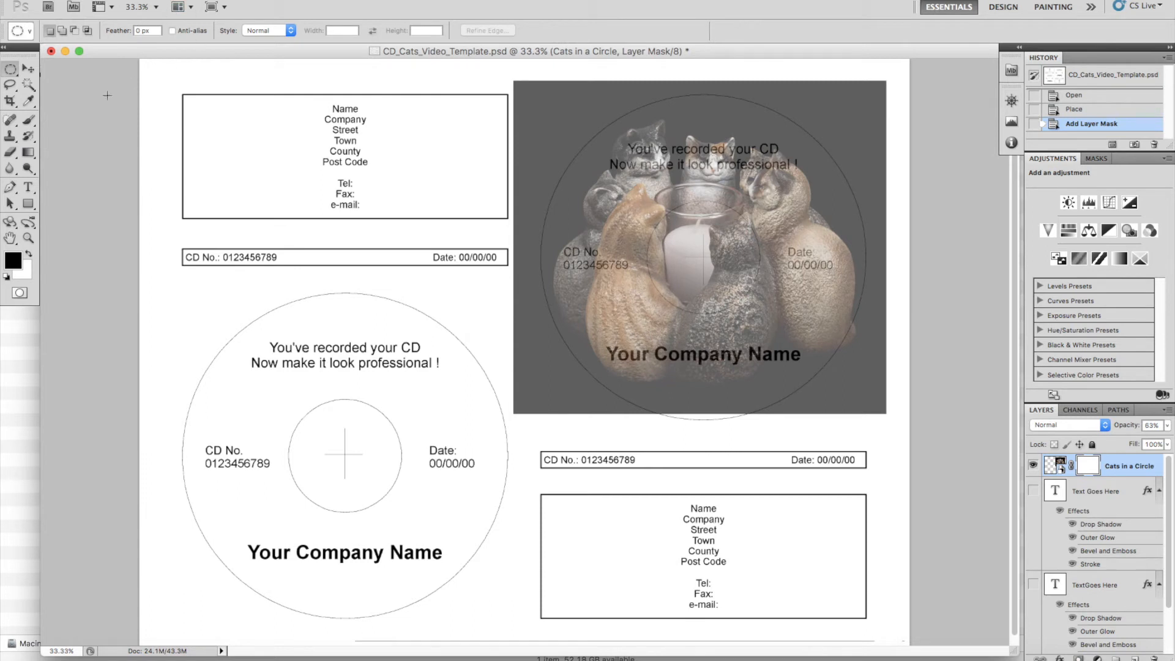
{"action": "mouse_move", "coordinate": [546, 103]}
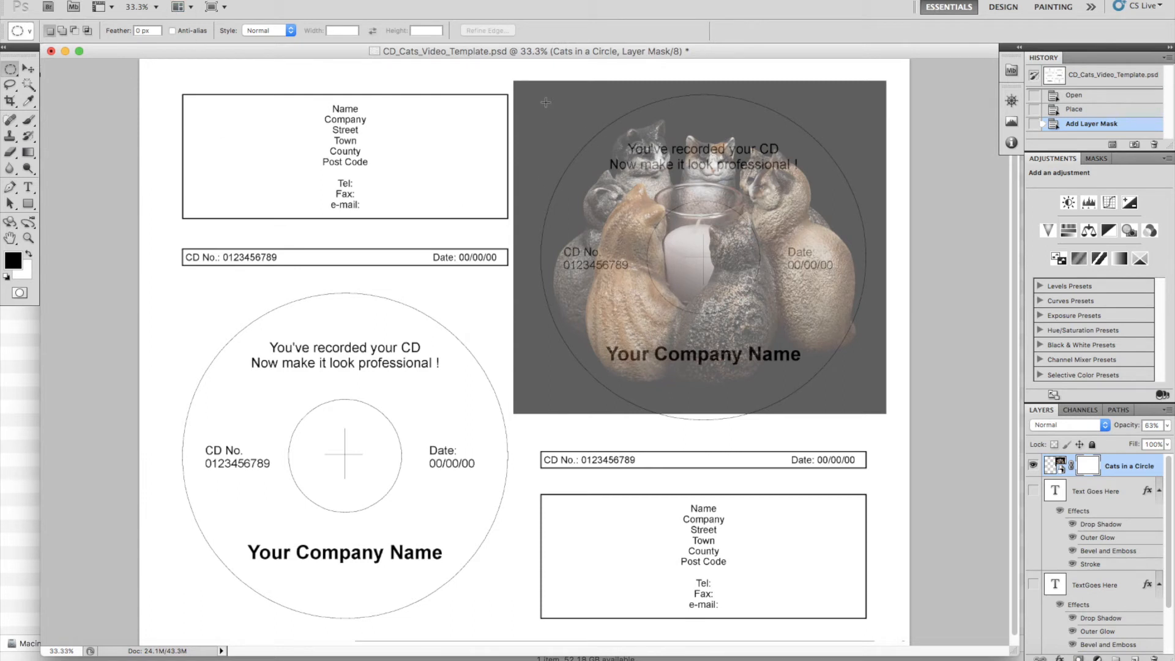
{"action": "left_click_drag", "start_coordinate": [545, 101], "coordinate": [855, 335]}
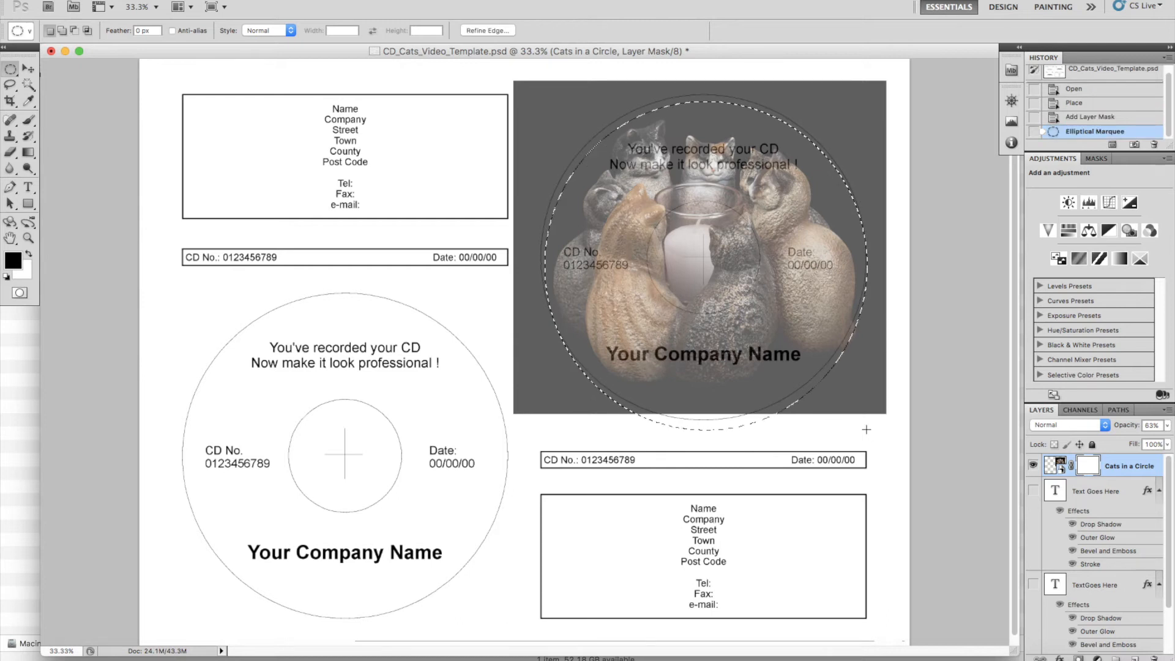
{"action": "key", "text": "Down"}
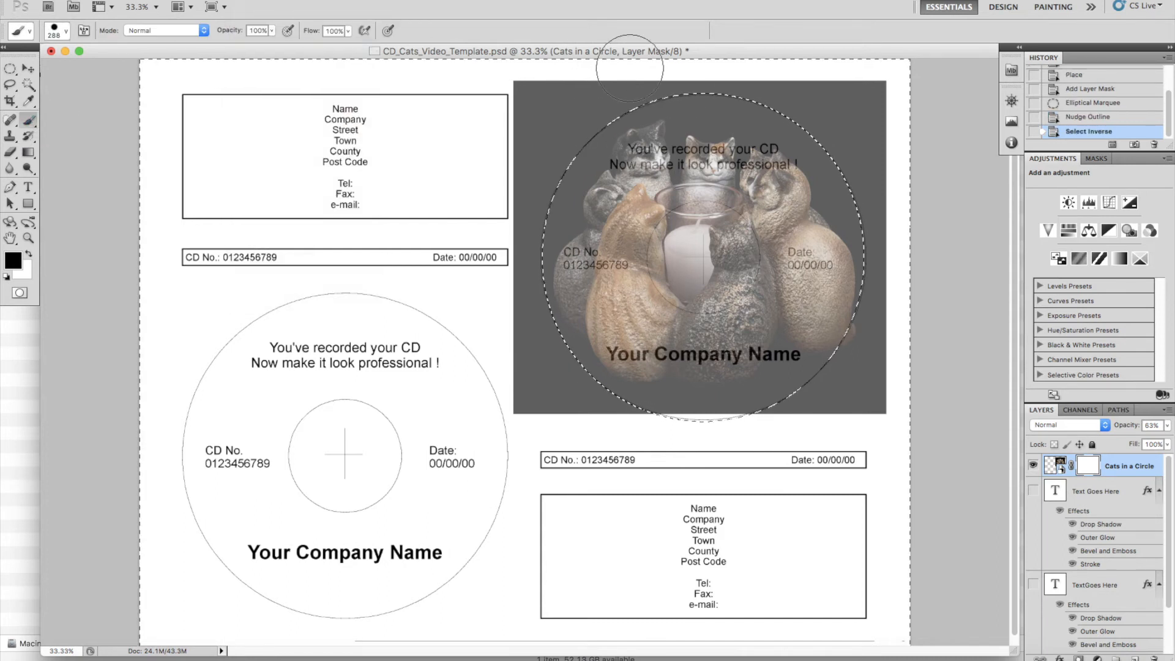
- Paint black on the mask to hide the photo outside the disc circle
{"action": "left_click_drag", "start_coordinate": [630, 68], "coordinate": [559, 311]}
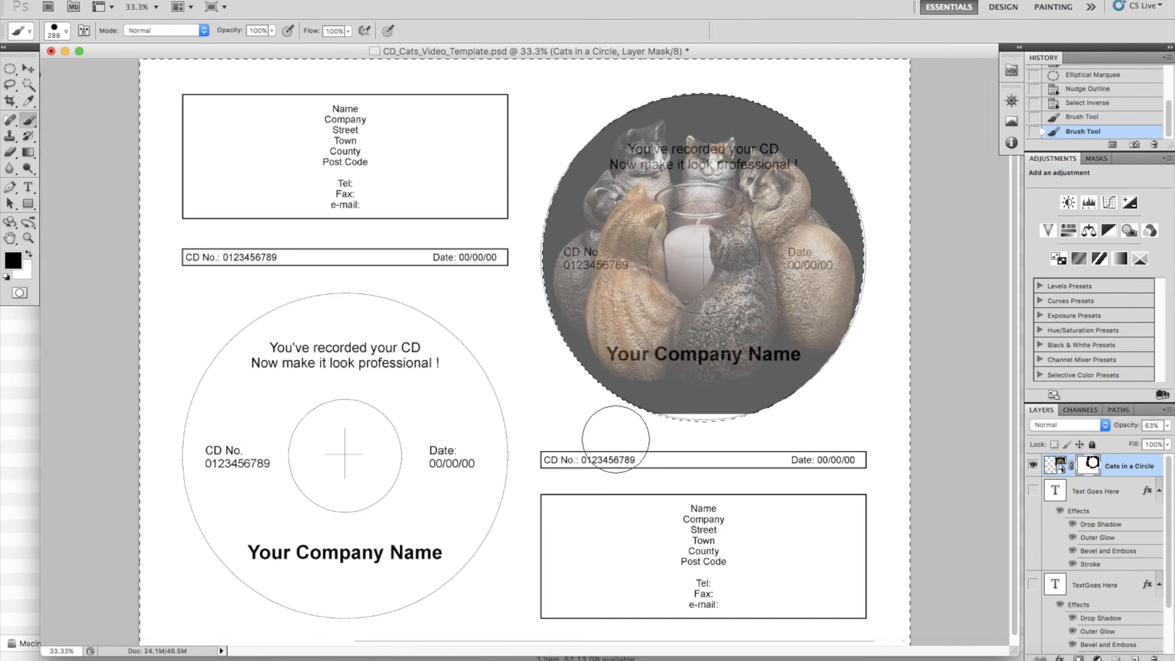
{"action": "mouse_move", "coordinate": [647, 323]}
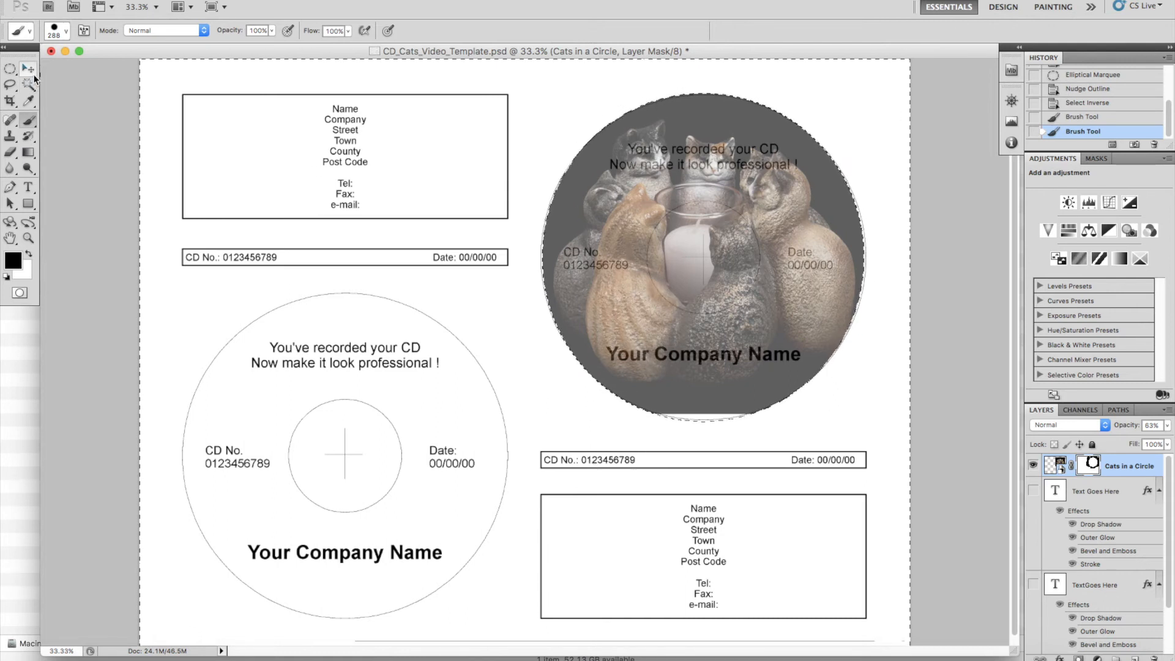
- Deselect and nudge the circular cat photo onto the upper-right disc outline
{"action": "left_click", "coordinate": [11, 68]}
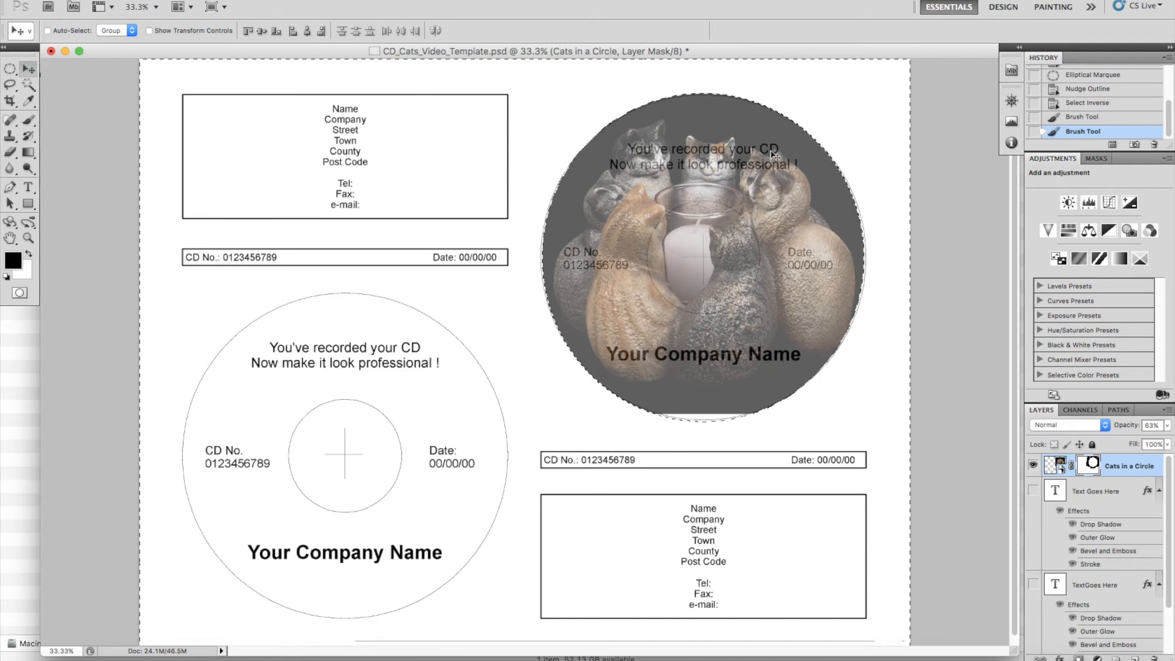
{"action": "key", "text": "cmd+d"}
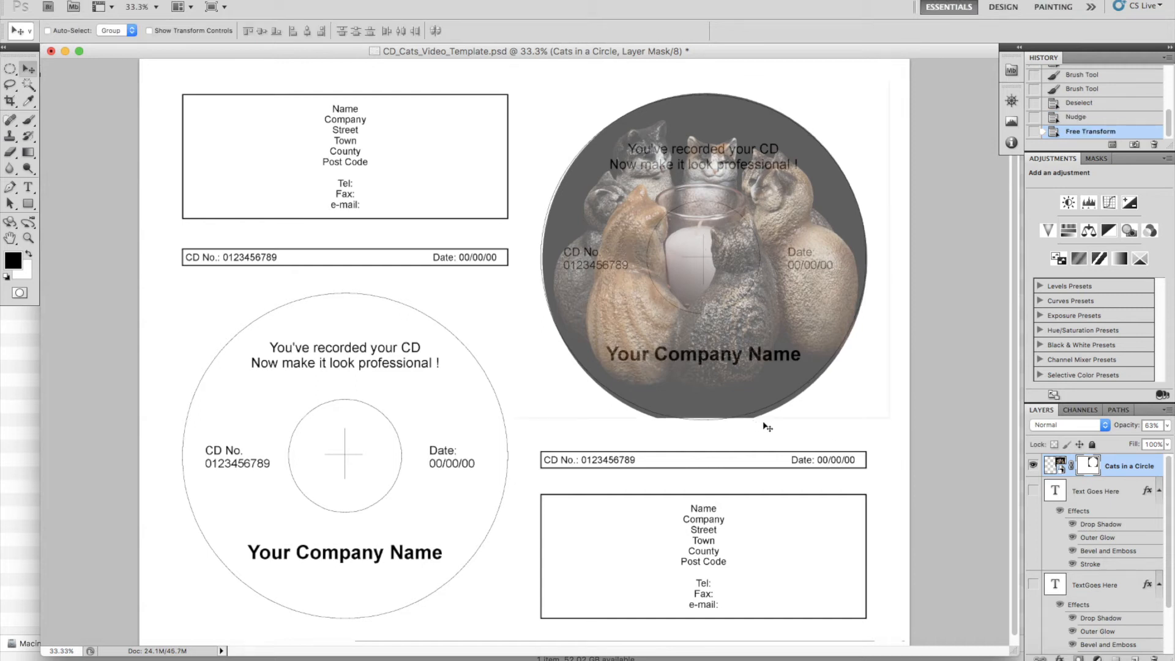
{"action": "mouse_move", "coordinate": [703, 207]}
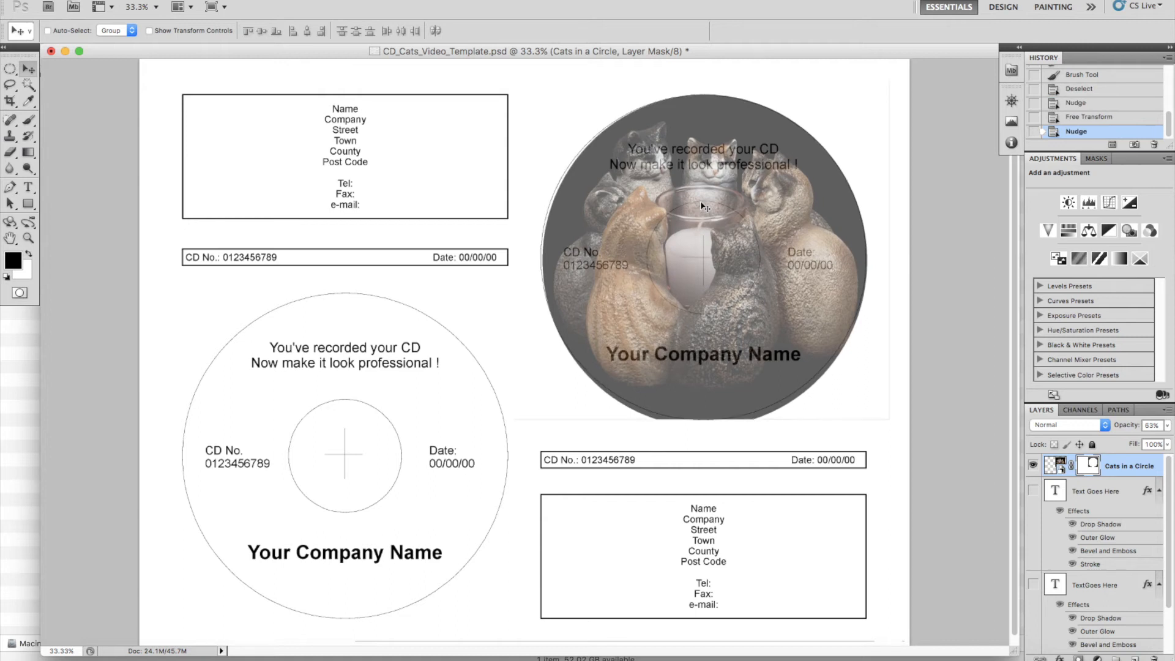
{"action": "mouse_move", "coordinate": [883, 418]}
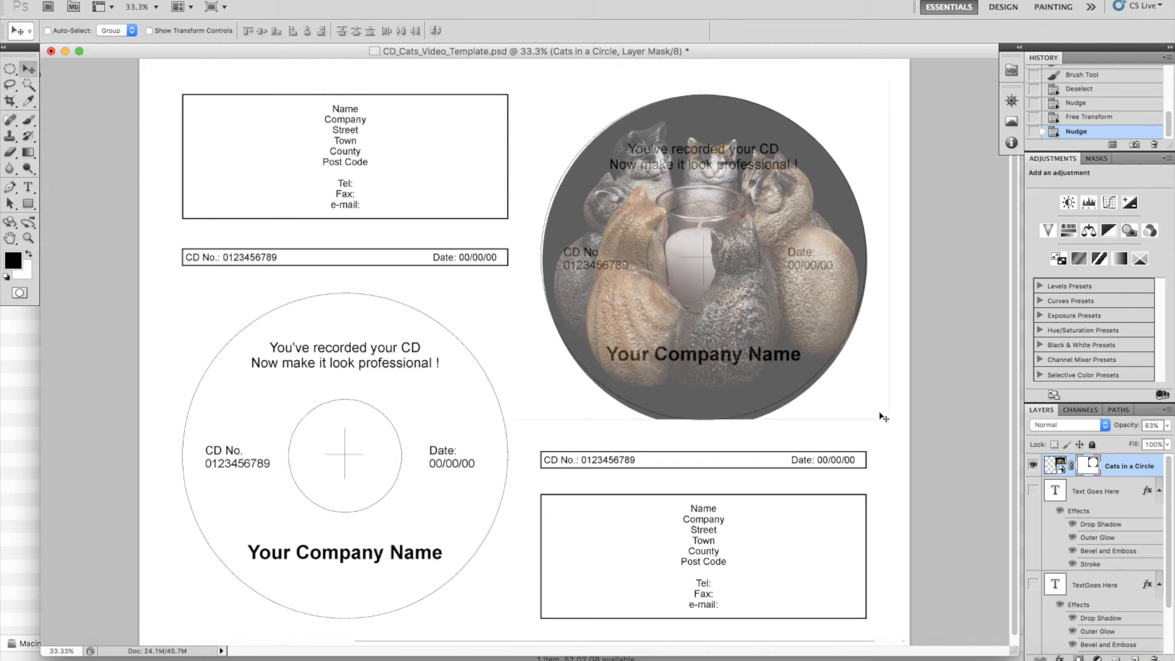
{"action": "left_click", "coordinate": [10, 68]}
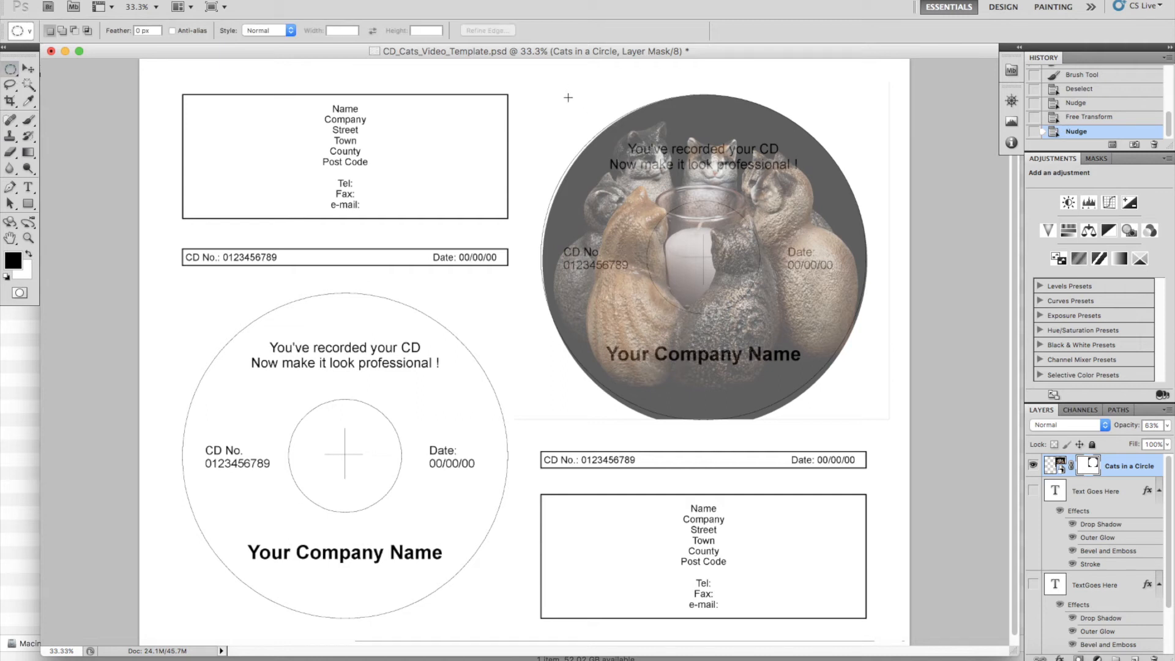
{"action": "left_click", "coordinate": [28, 68]}
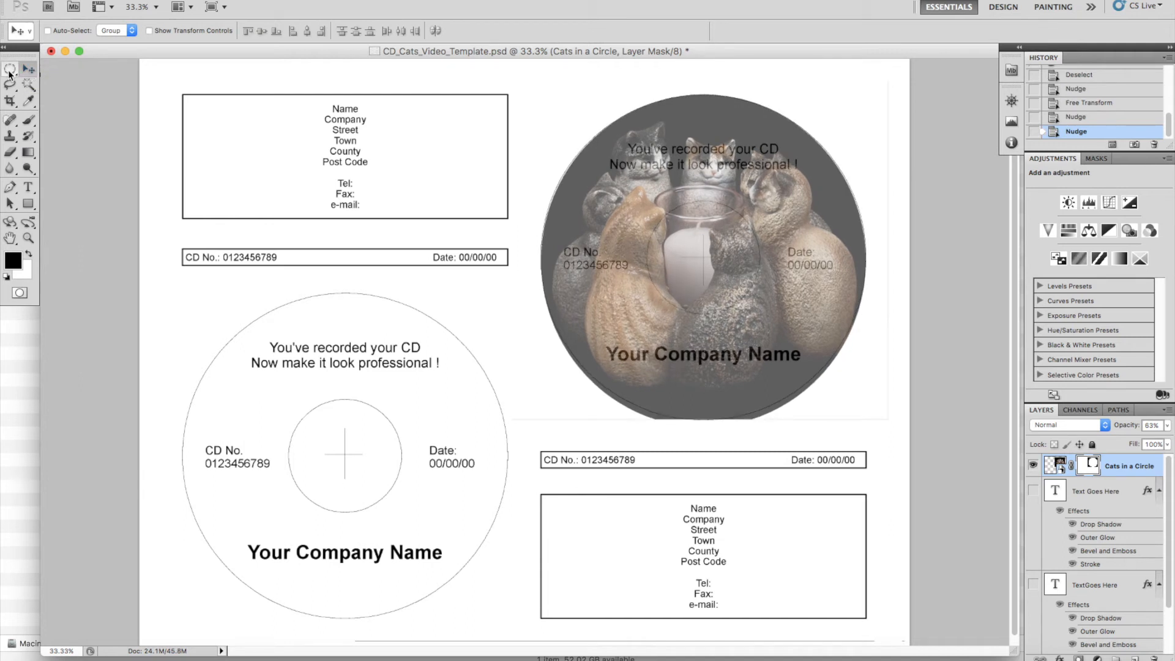
- Draw a fresh elliptical selection around the disc and invert it for edge cleanup
{"action": "left_click", "coordinate": [11, 67]}
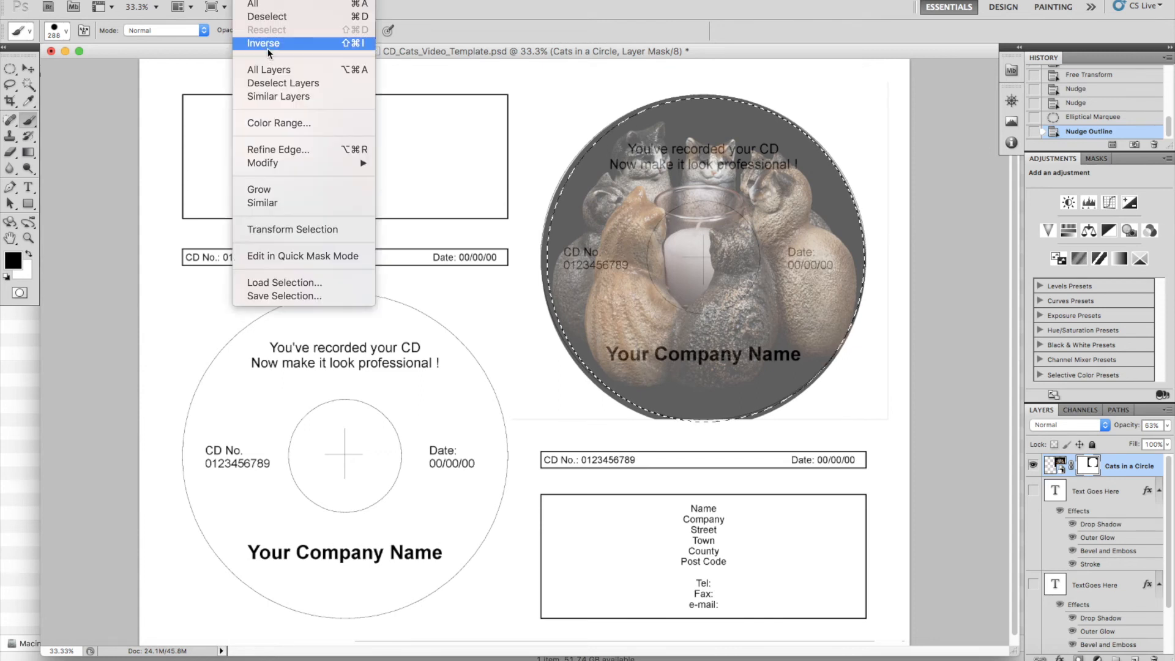
{"action": "left_click", "coordinate": [263, 43]}
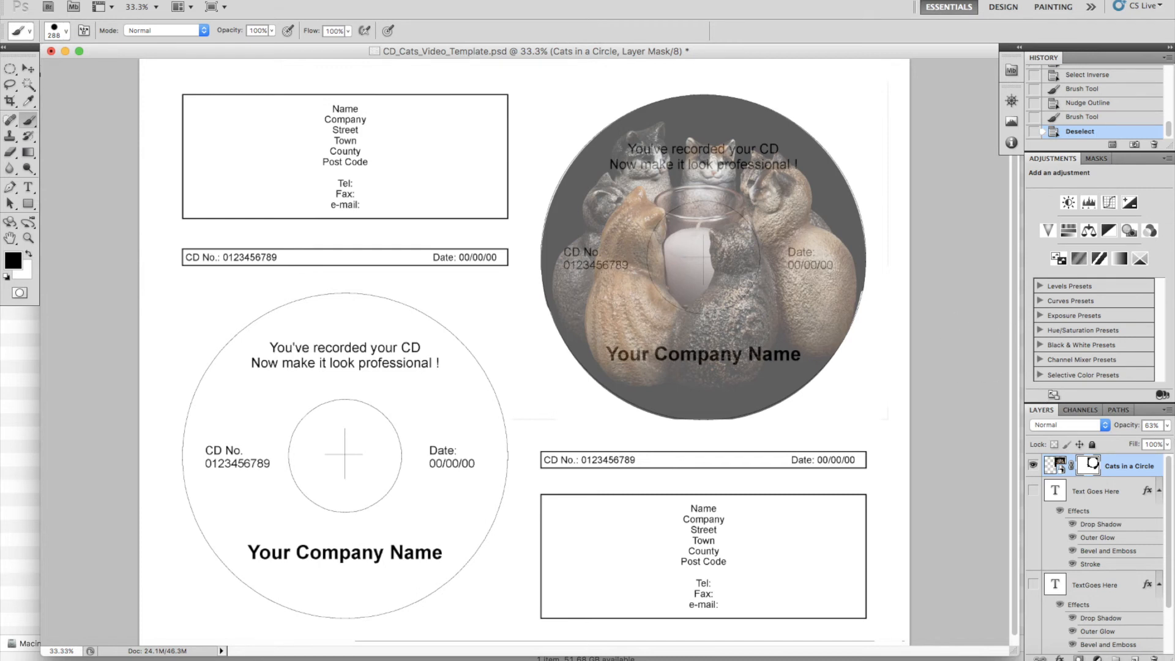
- Raise the cat photo layer's opacity back up
{"action": "left_click", "coordinate": [1154, 426]}
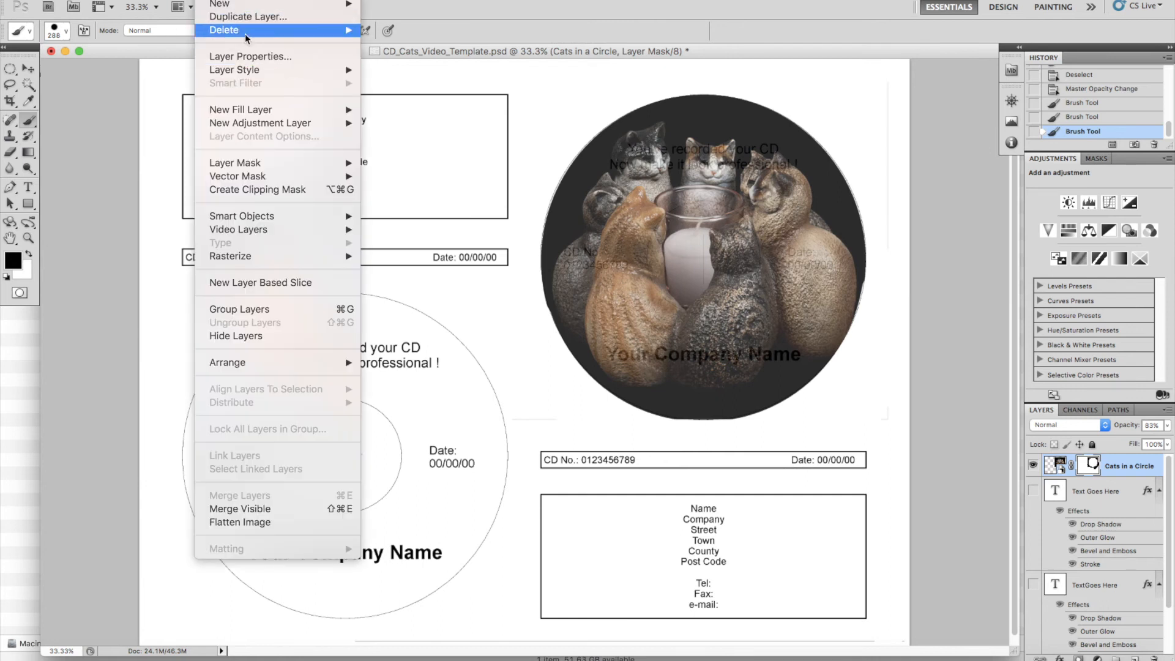
- Duplicate the cats circle layer and place the copy over the bottom-left disc
{"action": "left_click", "coordinate": [248, 17]}
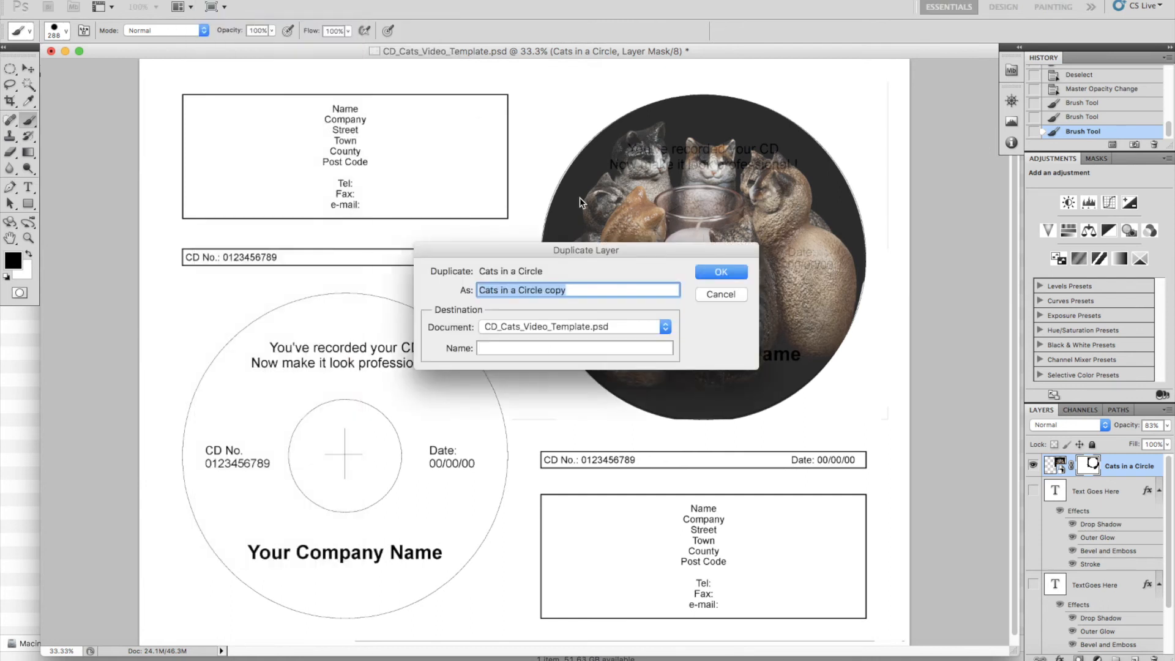
{"action": "left_click", "coordinate": [720, 271]}
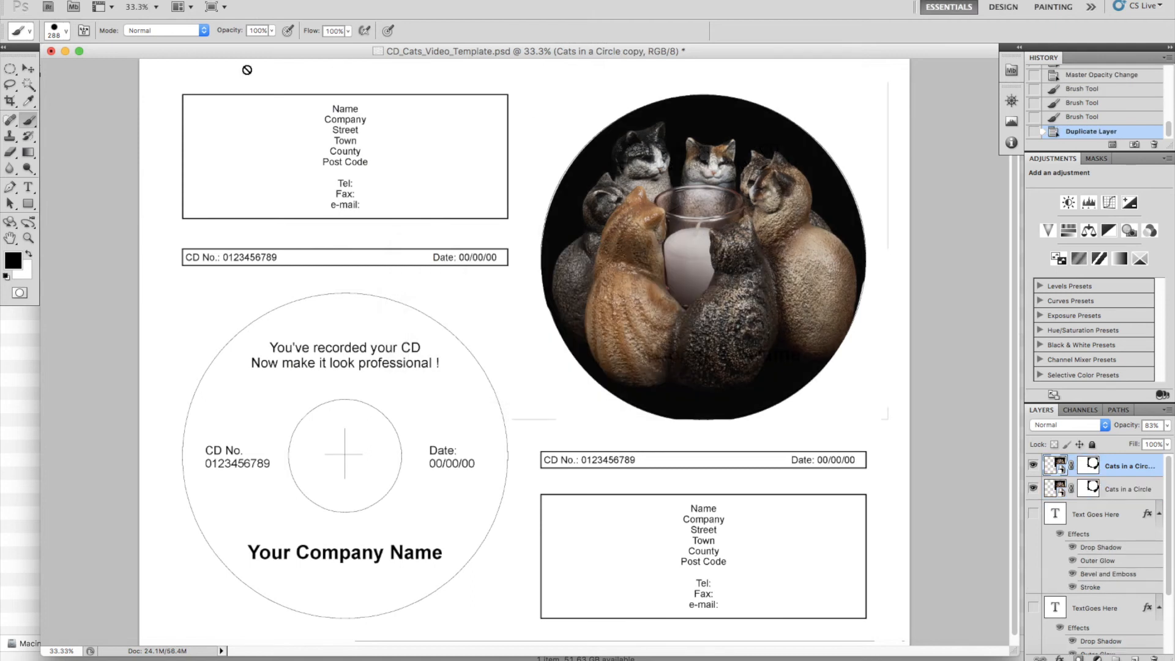
{"action": "left_click", "coordinate": [11, 67]}
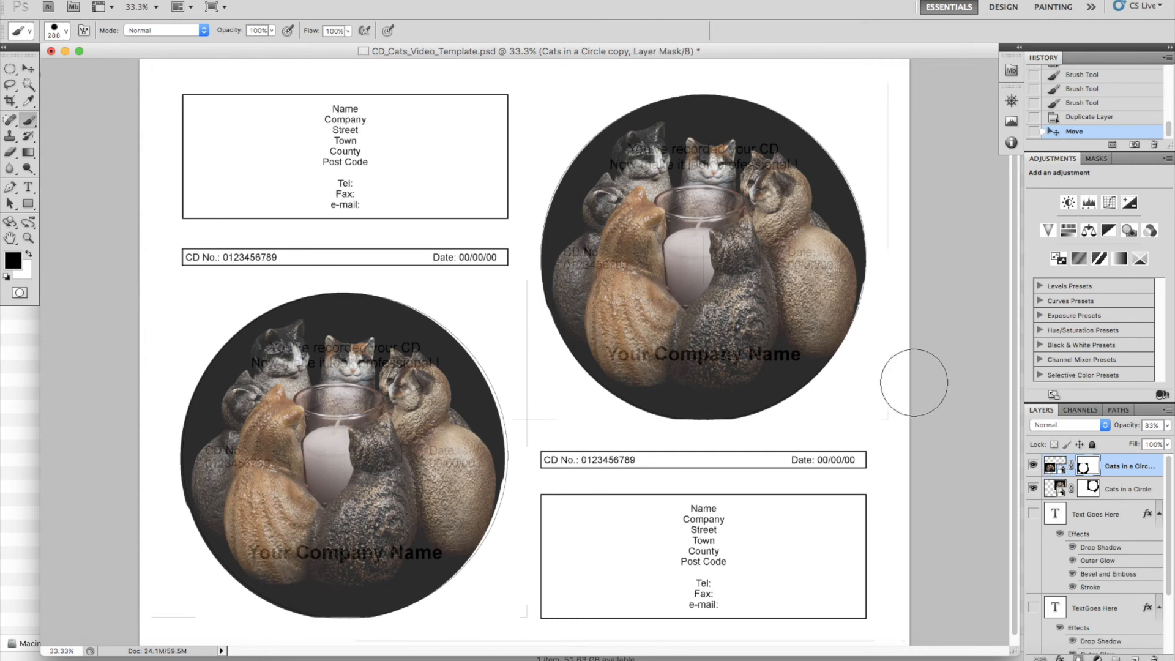
{"action": "mouse_move", "coordinate": [501, 298]}
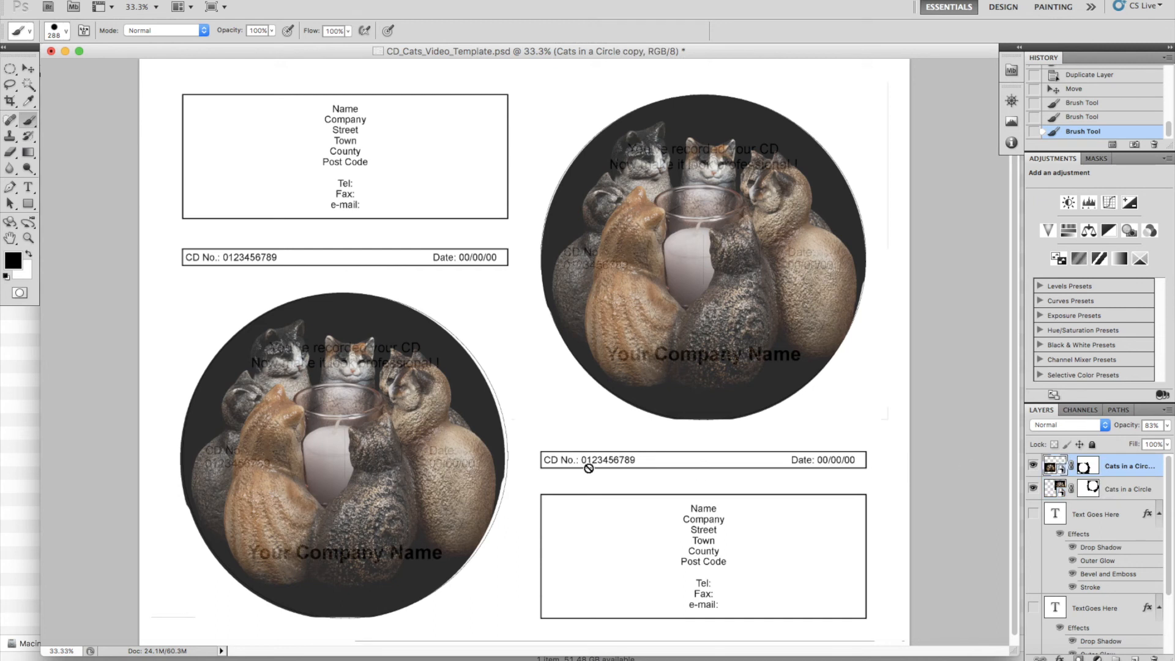
{"action": "mouse_move", "coordinate": [150, 203]}
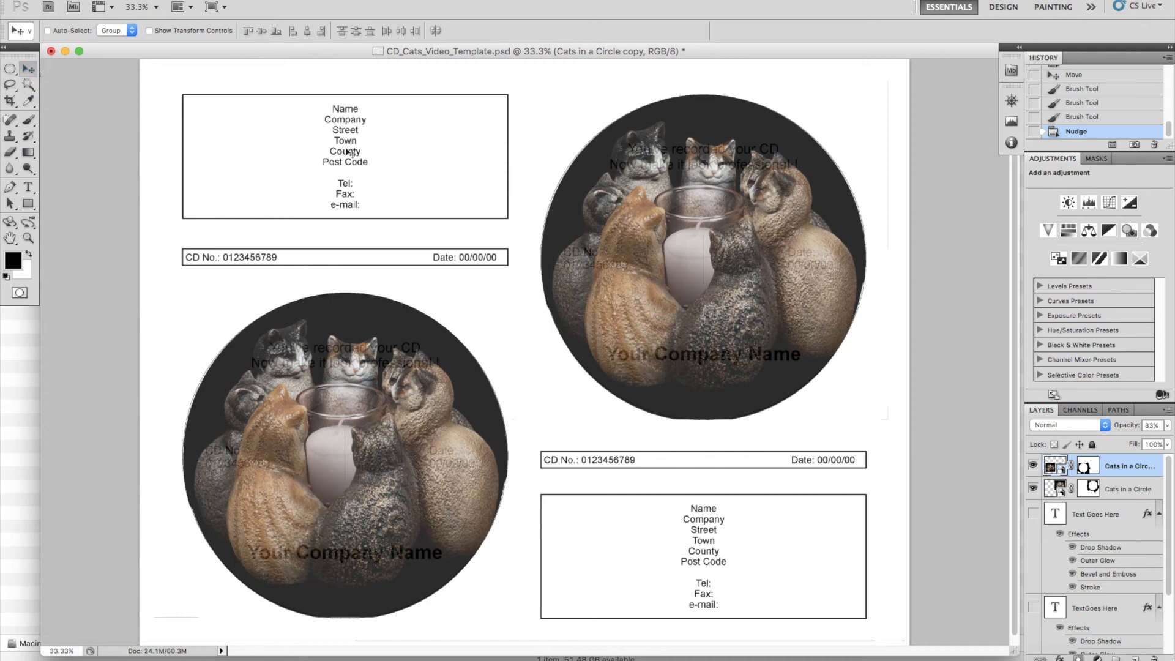
{"action": "mouse_move", "coordinate": [1095, 442]}
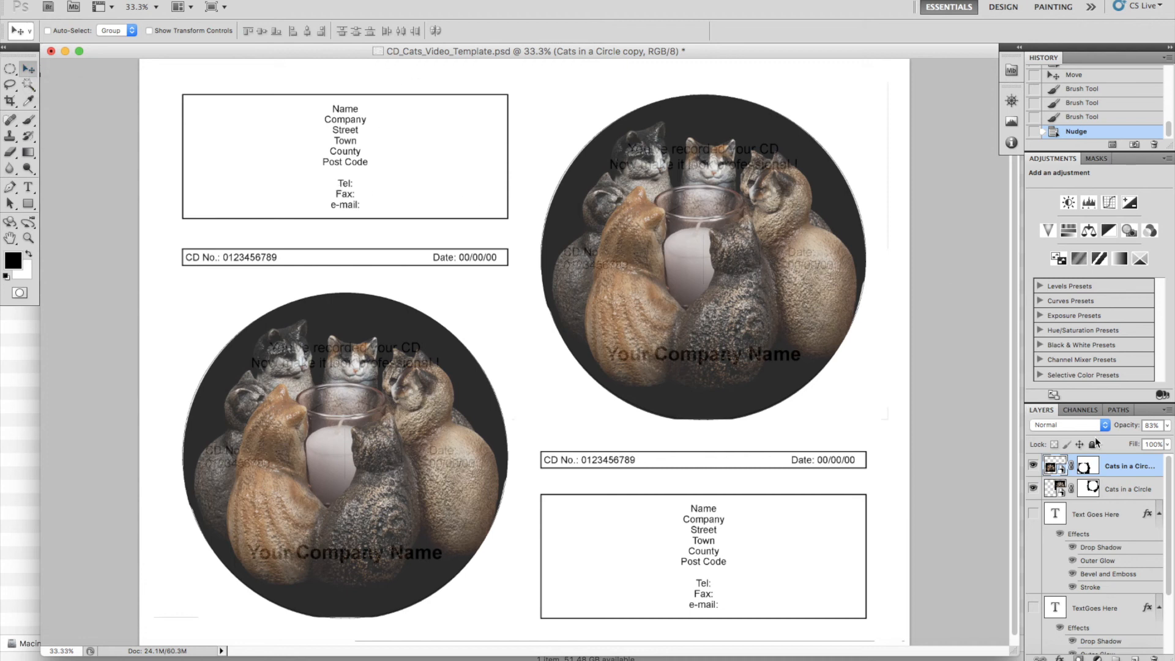
- Check the Channels panel, then hide the template artwork layer in Layers
{"action": "left_click", "coordinate": [1081, 410]}
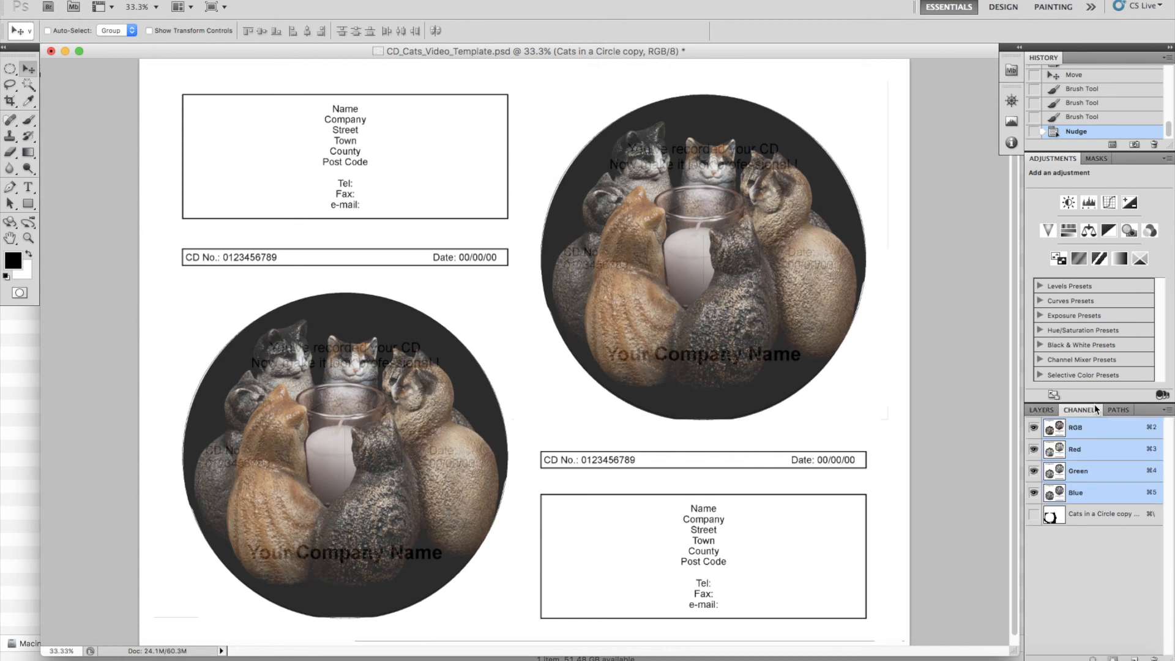
{"action": "left_click", "coordinate": [1040, 410]}
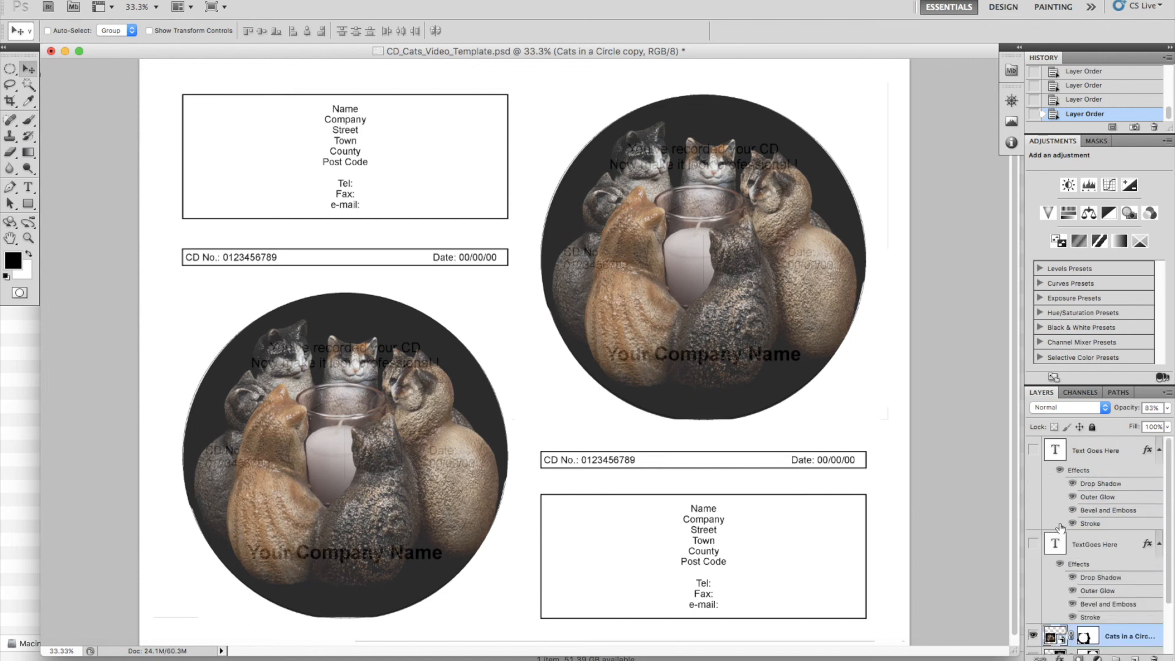
{"action": "left_click", "coordinate": [1035, 545]}
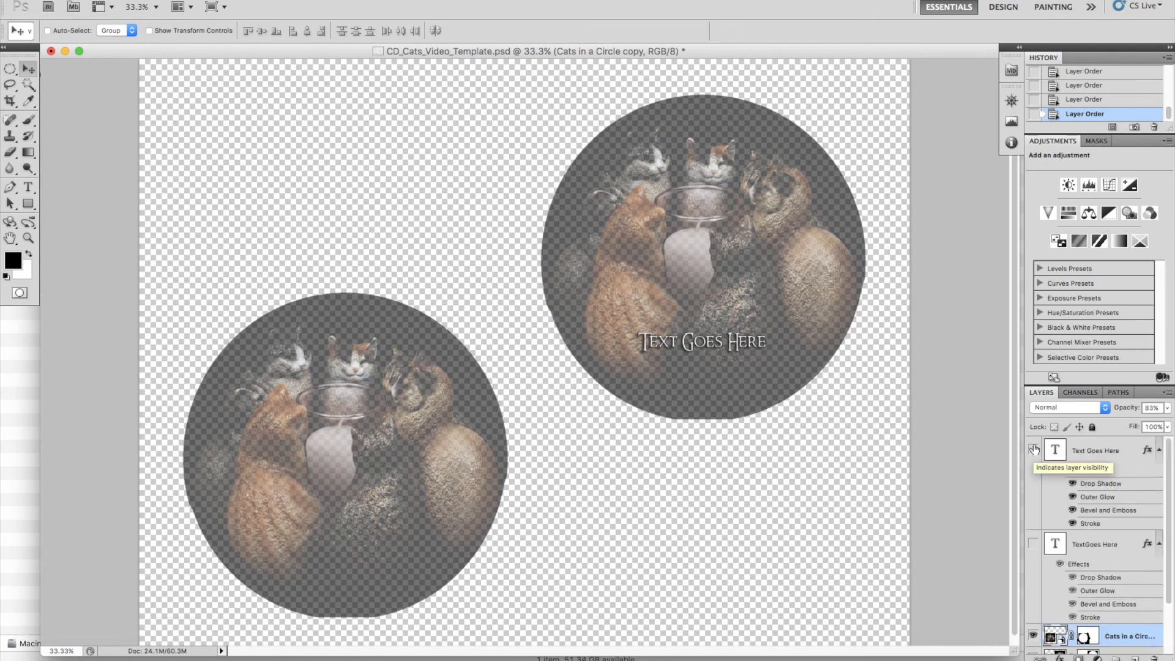
- Hide the Text Goes Here layer and select the original Cats in a Circle layer
{"action": "left_click", "coordinate": [1035, 450]}
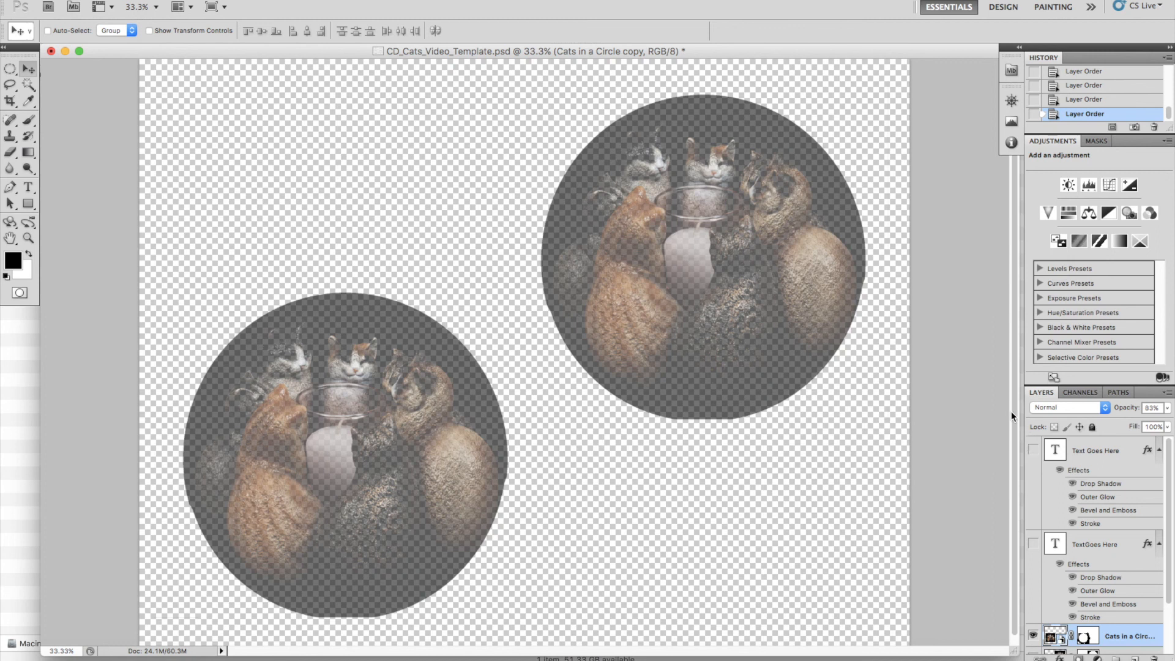
{"action": "mouse_move", "coordinate": [830, 314]}
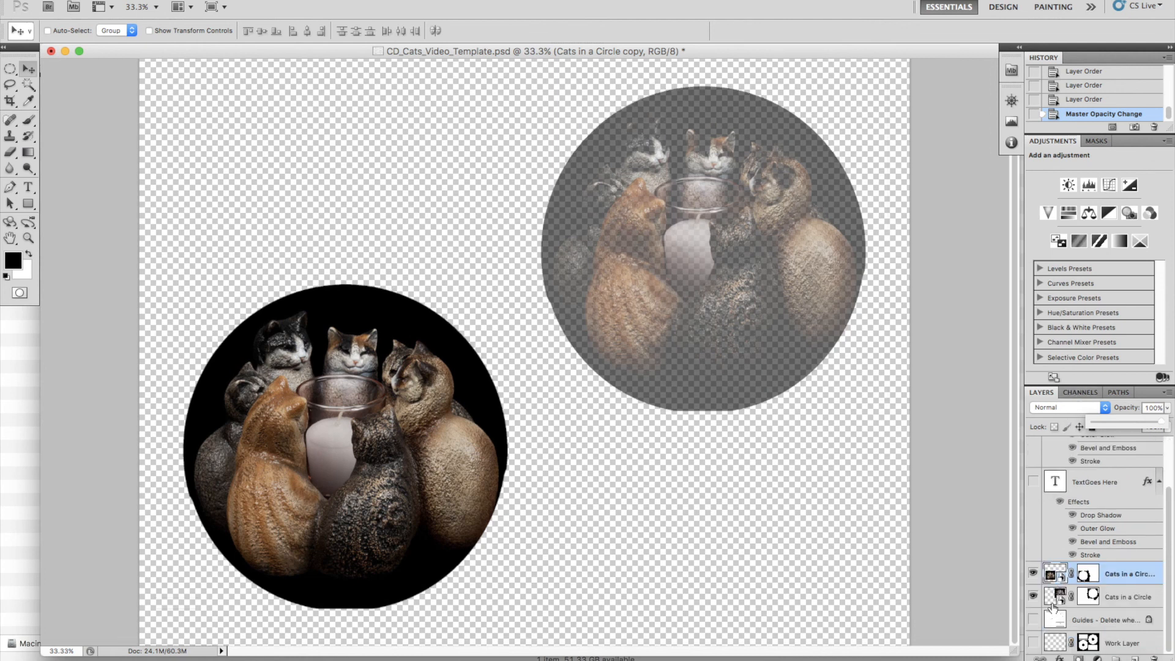
{"action": "left_click", "coordinate": [1125, 596]}
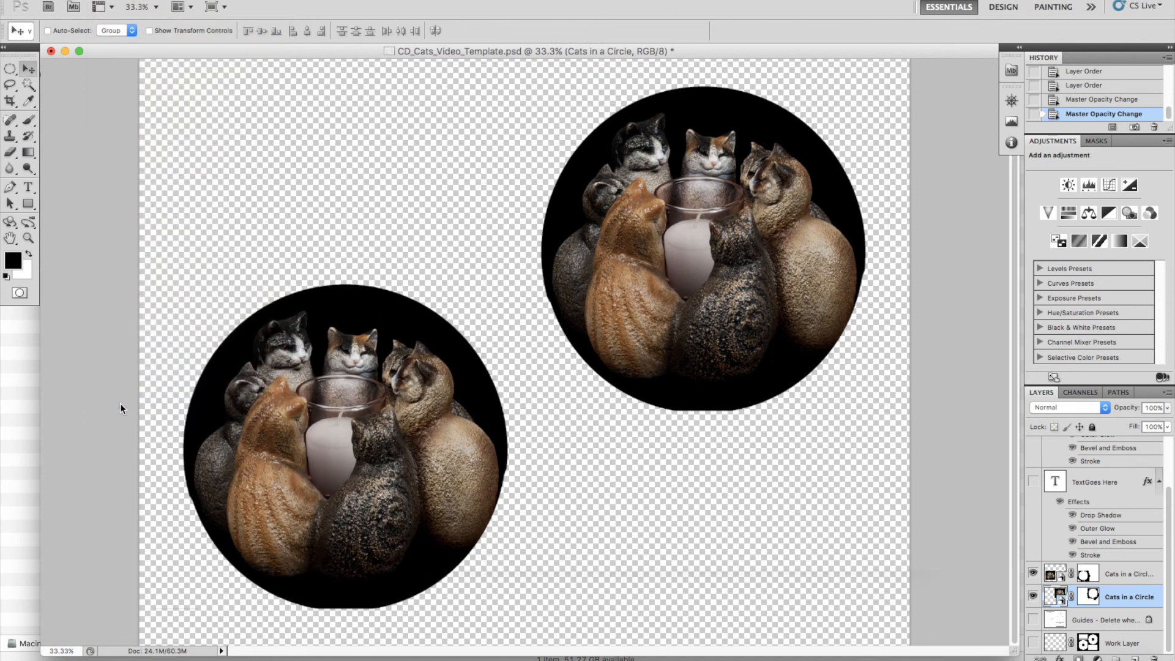
{"action": "key", "text": "cmd+p"}
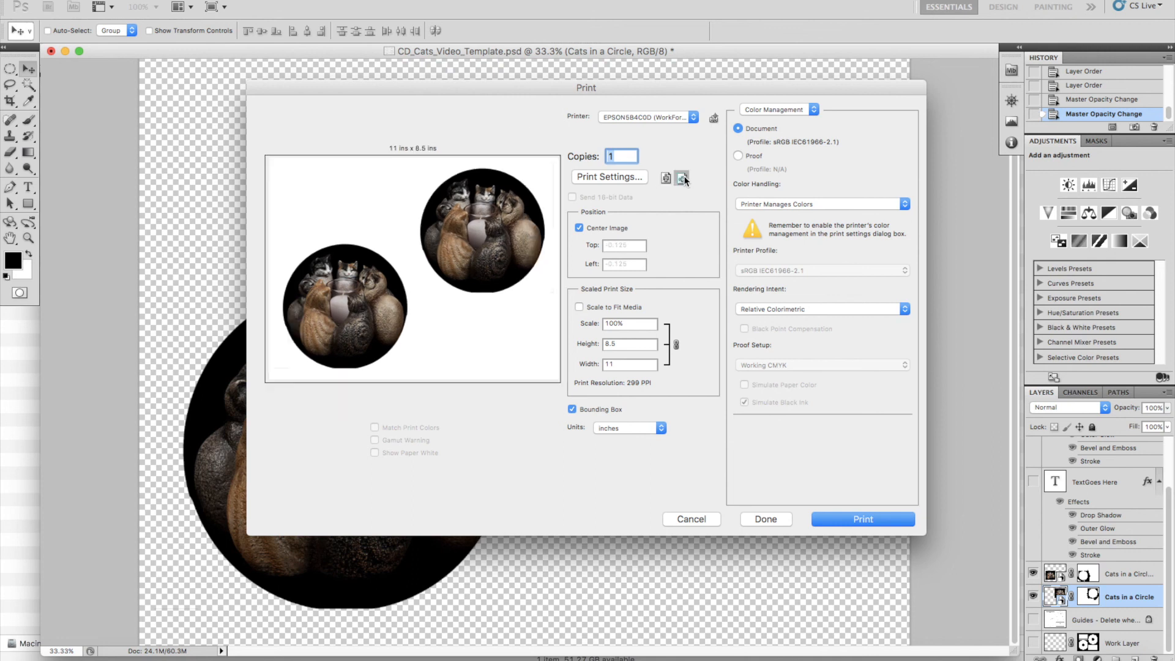
{"action": "mouse_move", "coordinate": [681, 180]}
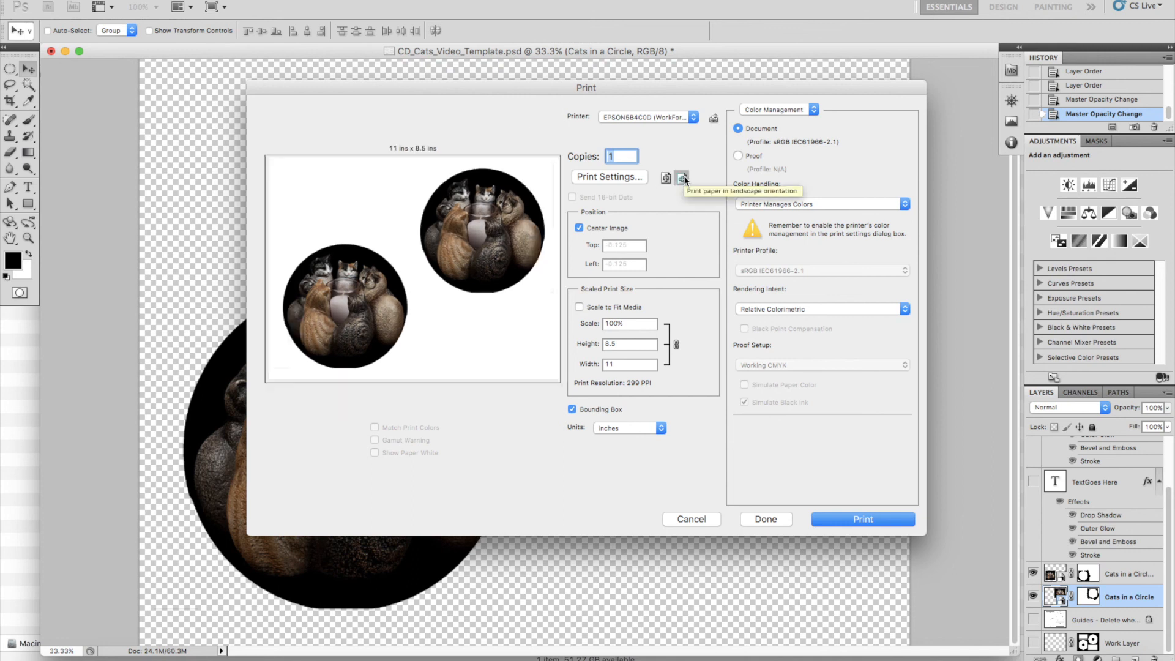